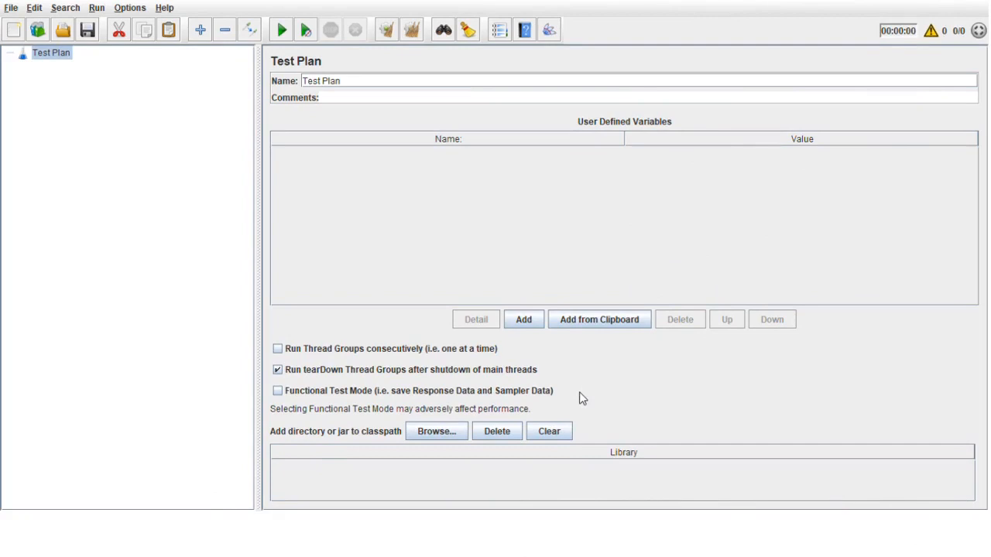
mouse_move(415, 378)
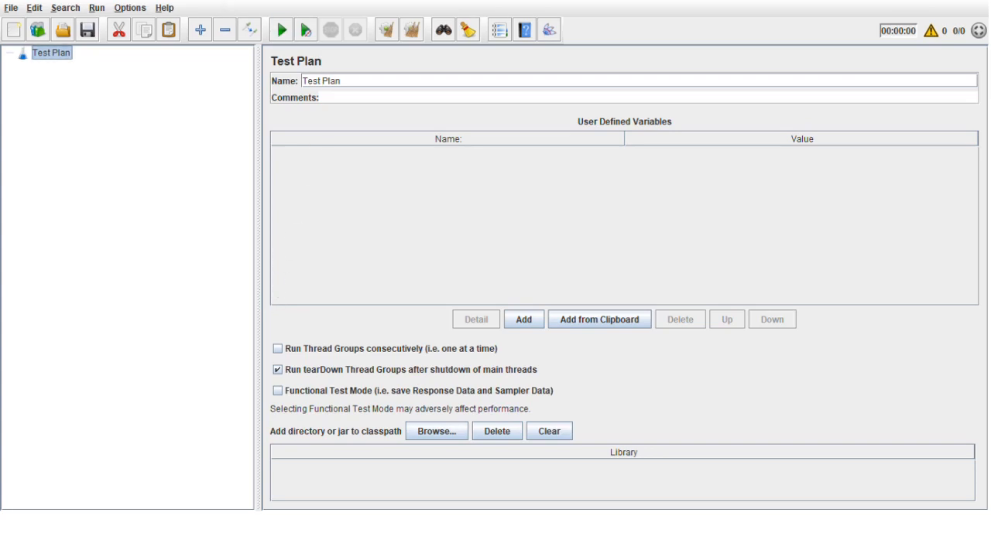
Browse the menus and the Test Plan's context options for elements to add.
left_click(13, 8)
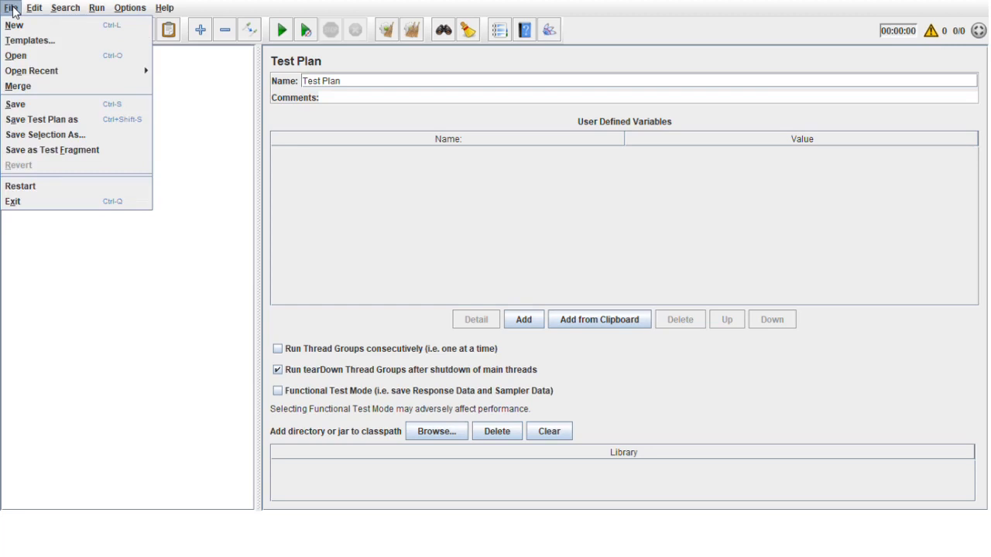
left_click(65, 8)
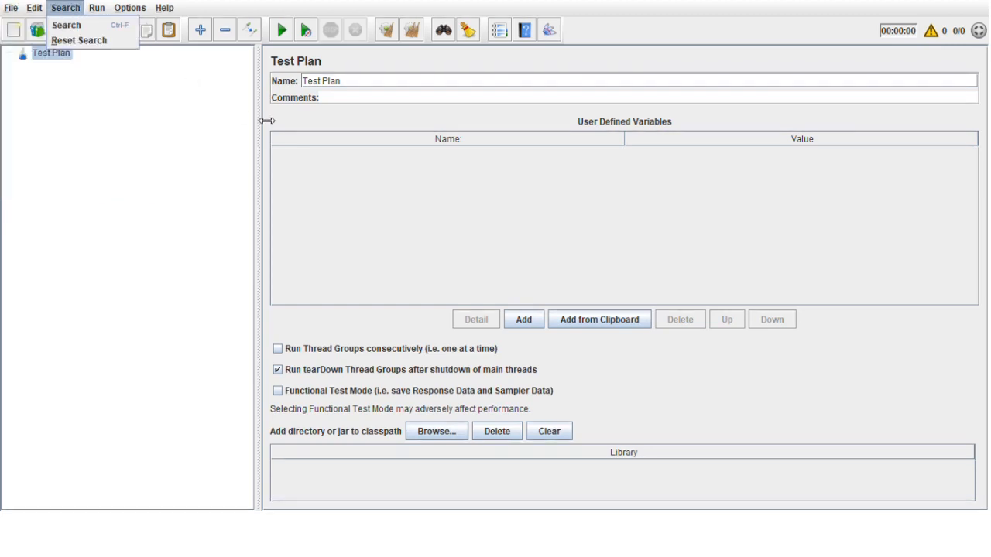
right_click(52, 52)
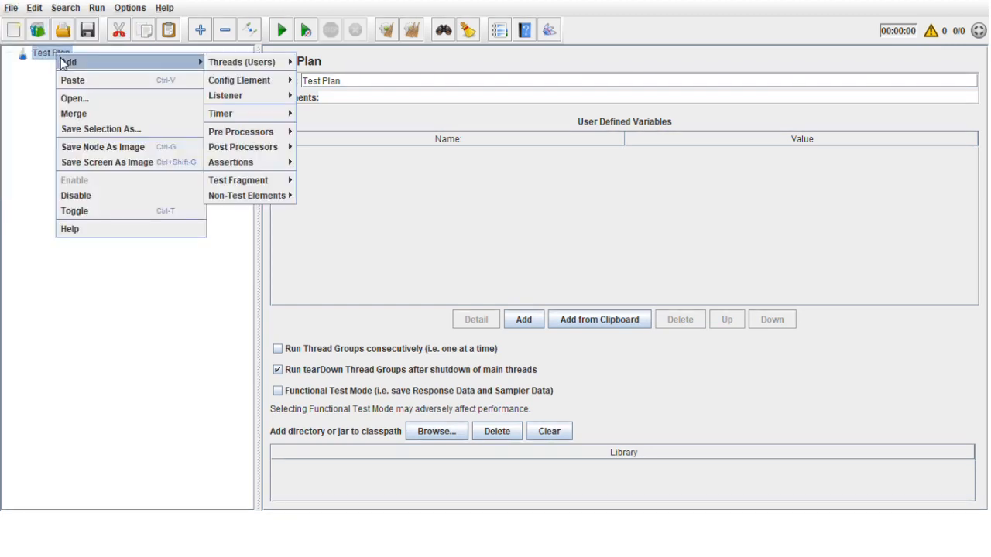
mouse_move(241, 62)
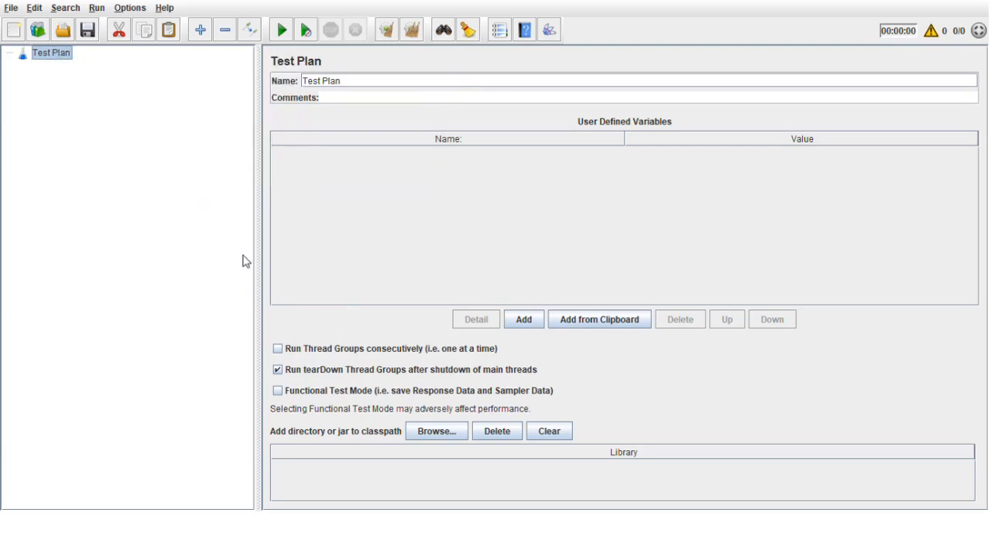
mouse_move(245, 260)
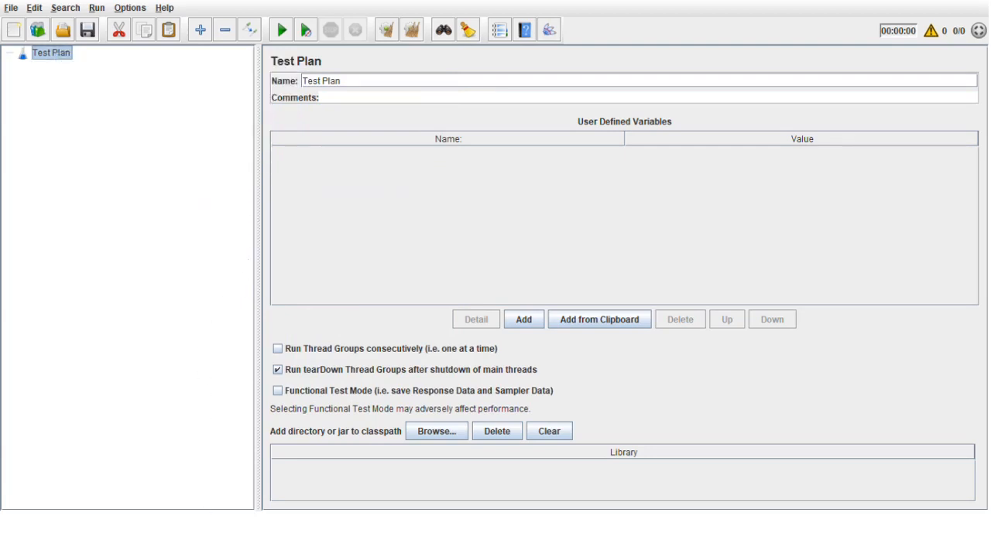
mouse_move(209, 462)
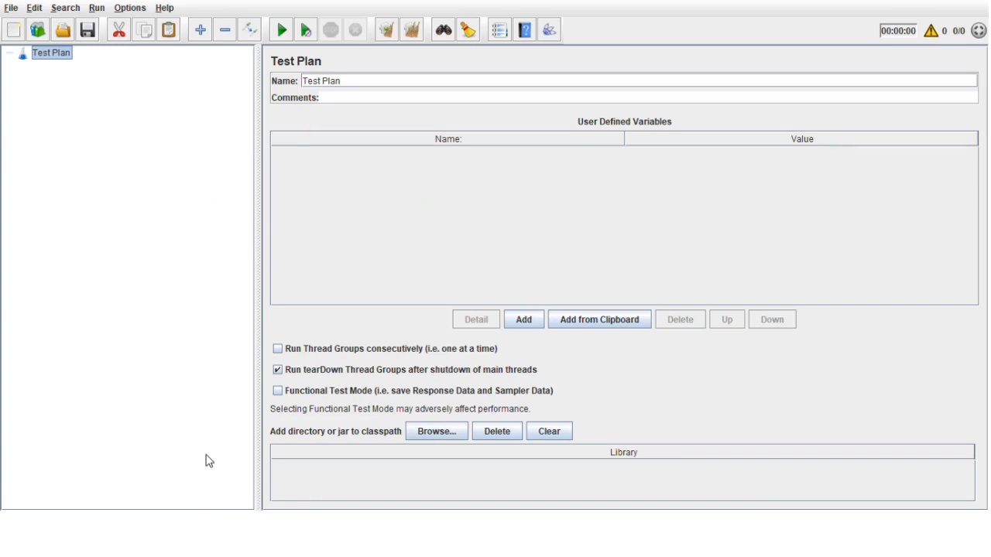
mouse_move(390, 344)
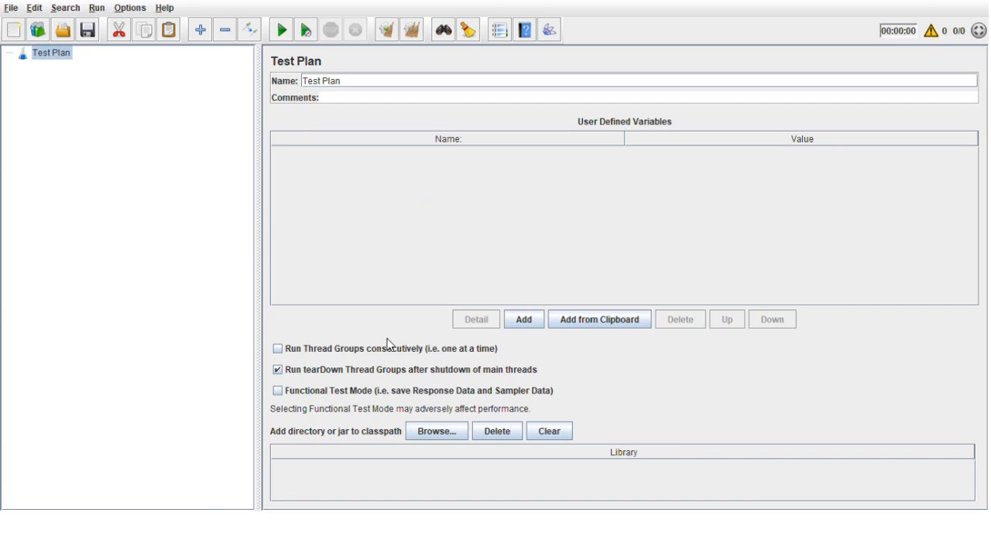
mouse_move(358, 324)
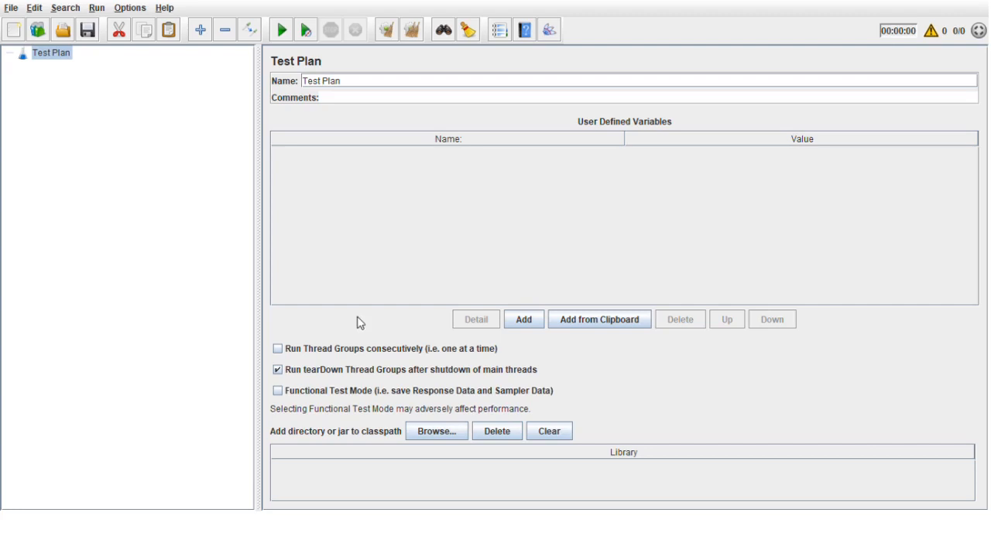
mouse_move(146, 151)
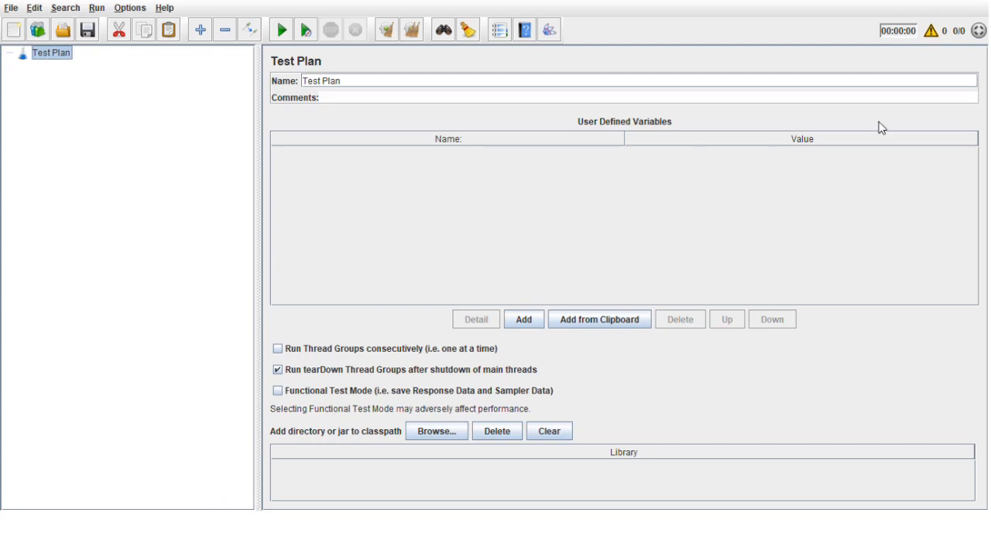
mouse_move(279, 190)
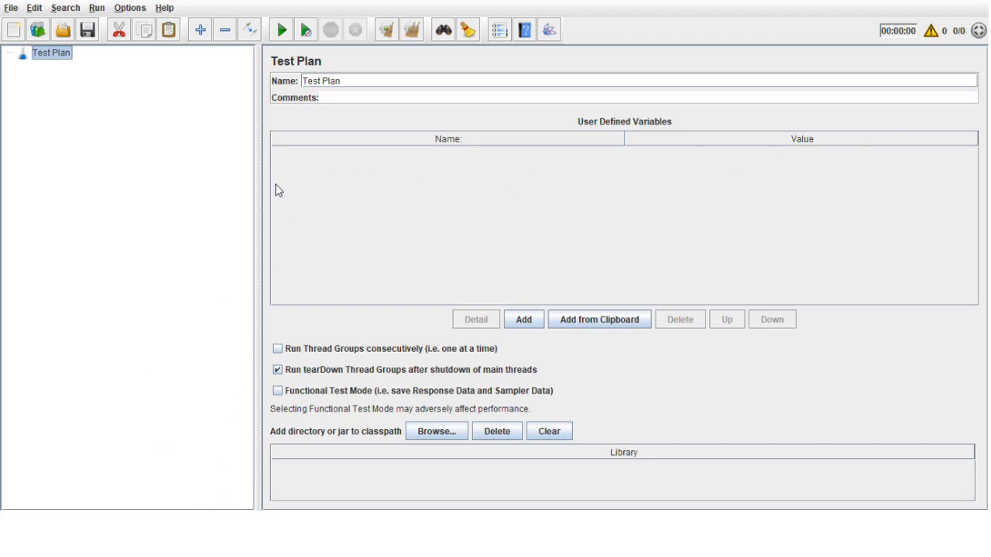
mouse_move(257, 196)
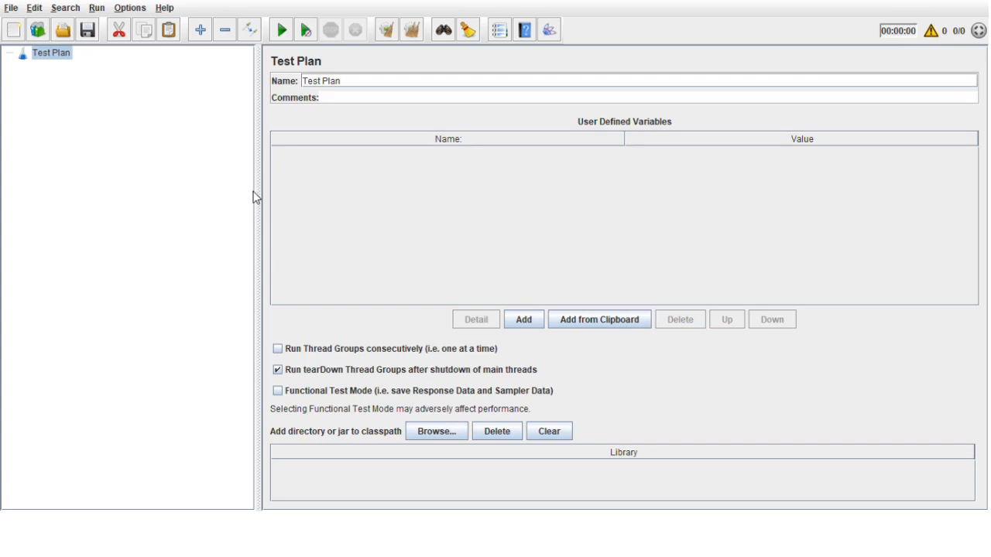
mouse_move(198, 105)
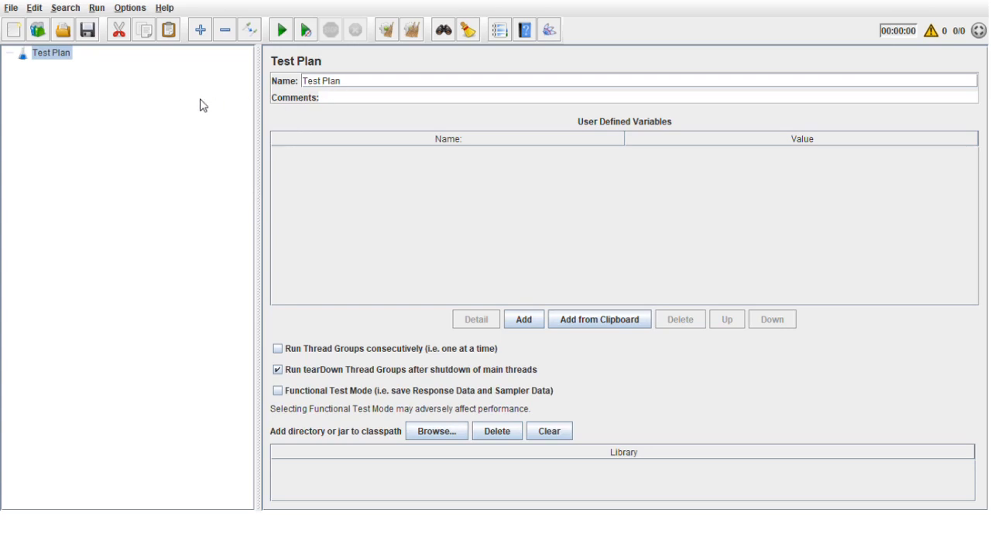
mouse_move(180, 94)
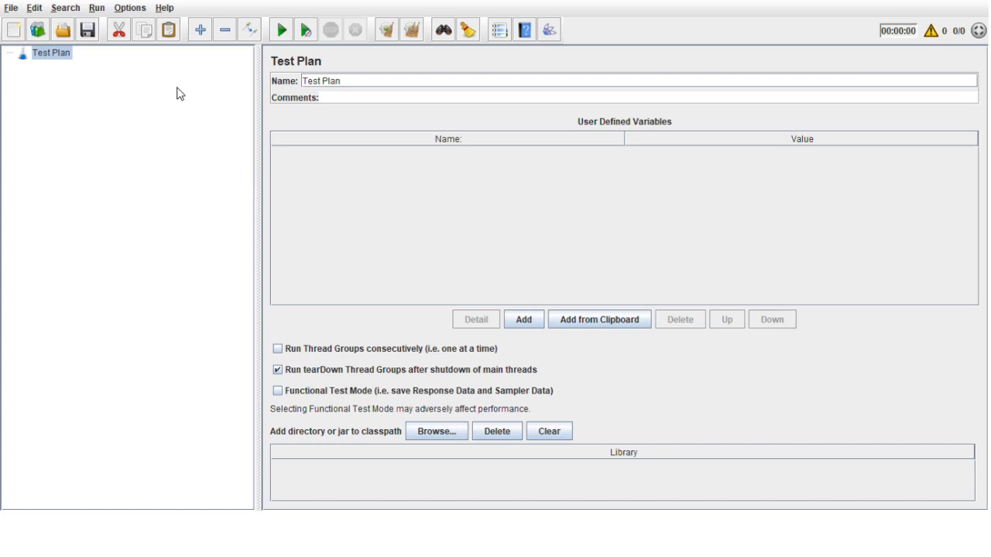
mouse_move(395, 231)
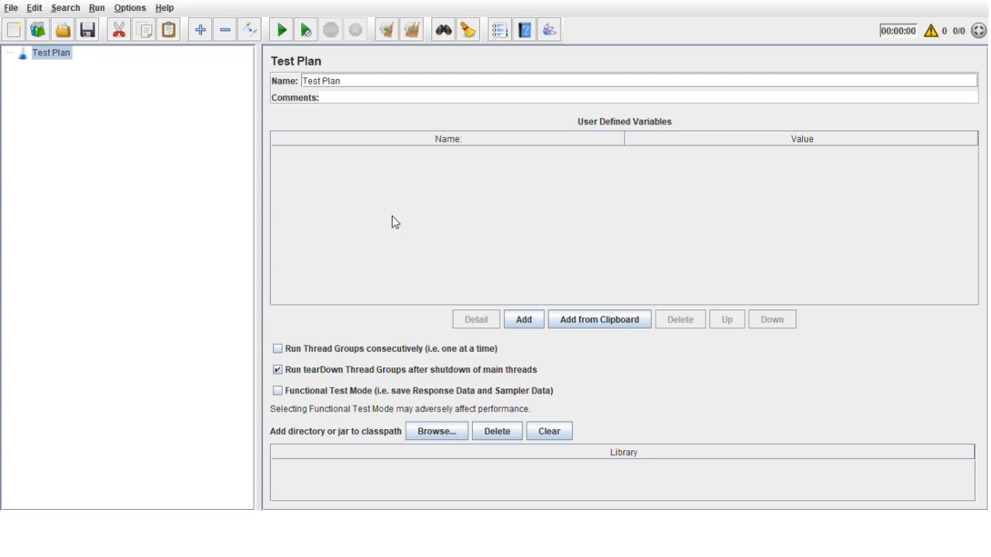
mouse_move(706, 274)
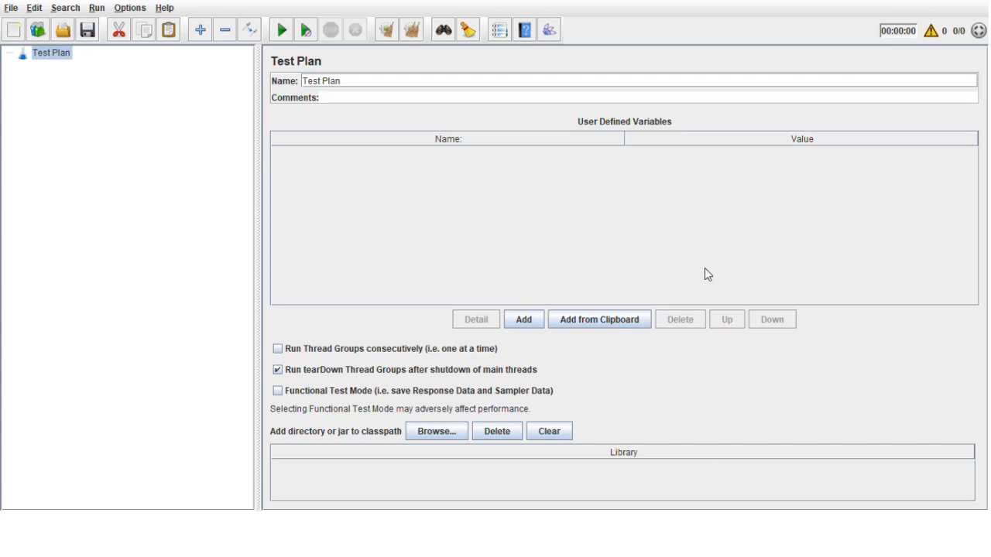
mouse_move(106, 169)
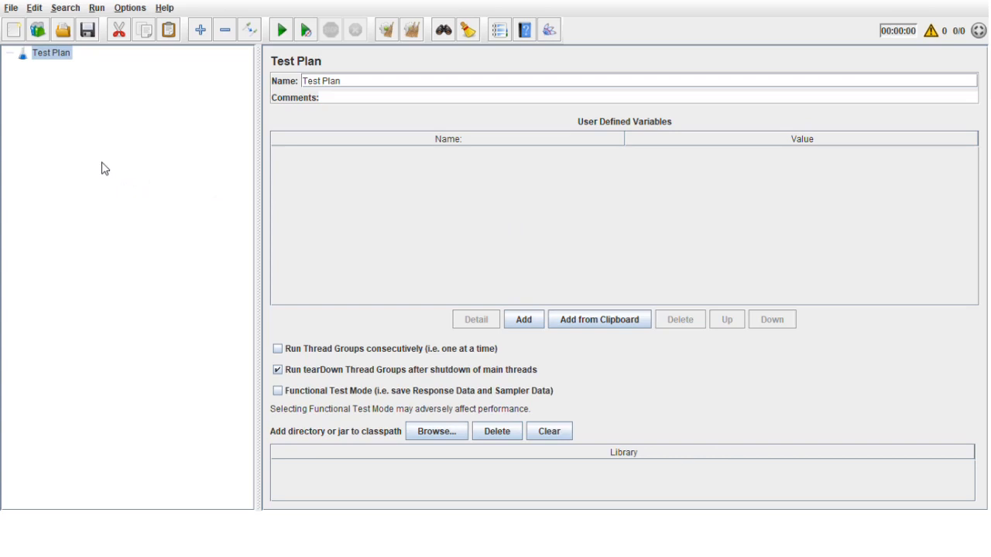
mouse_move(79, 110)
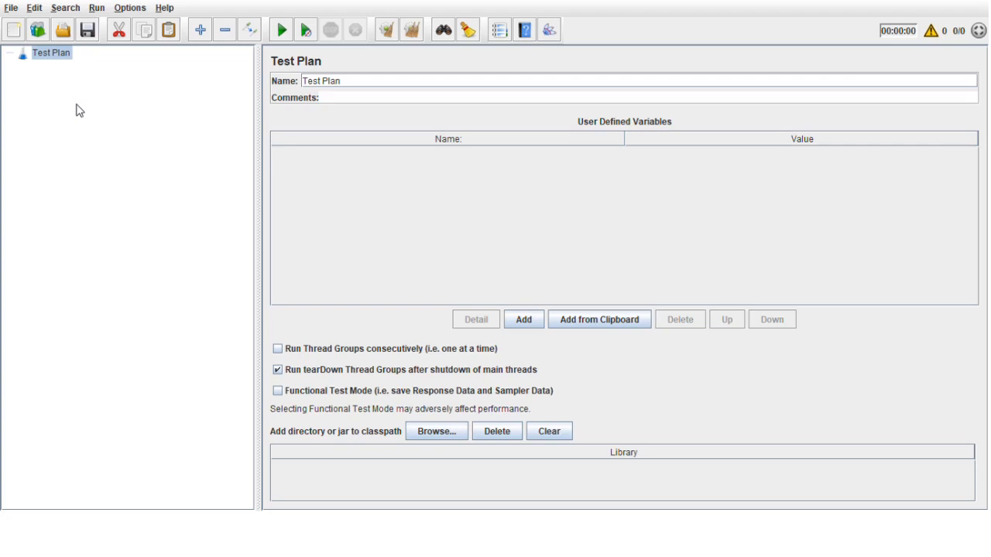
mouse_move(75, 52)
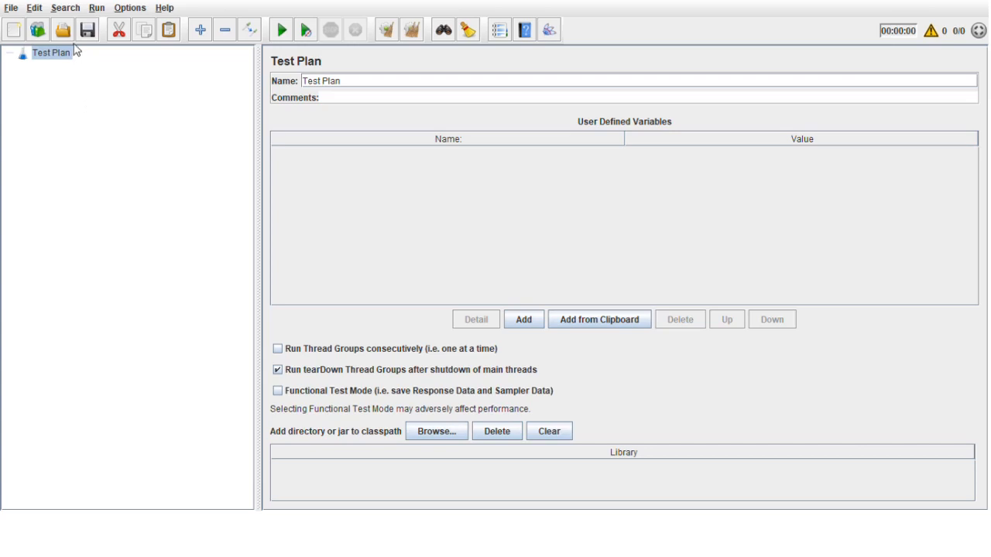
mouse_move(70, 57)
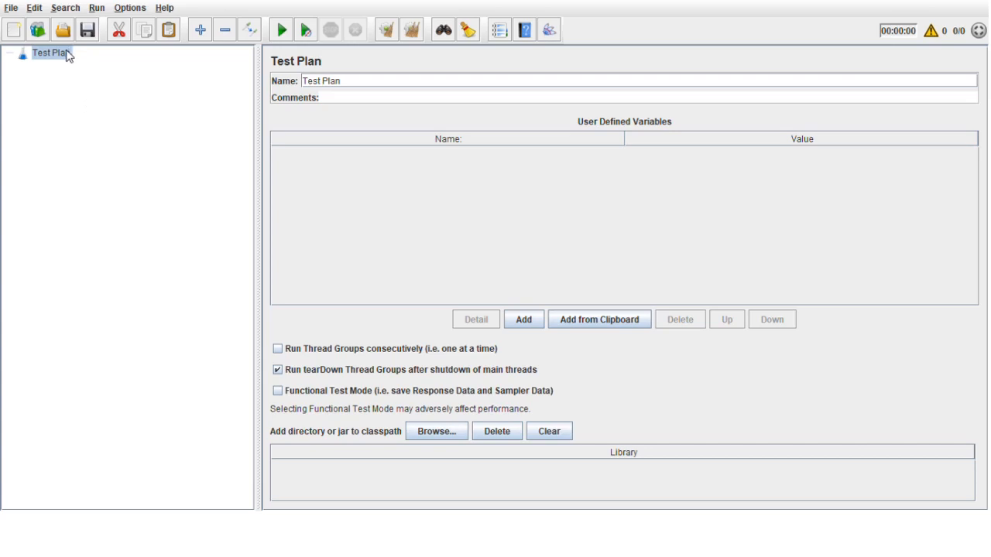
mouse_move(186, 110)
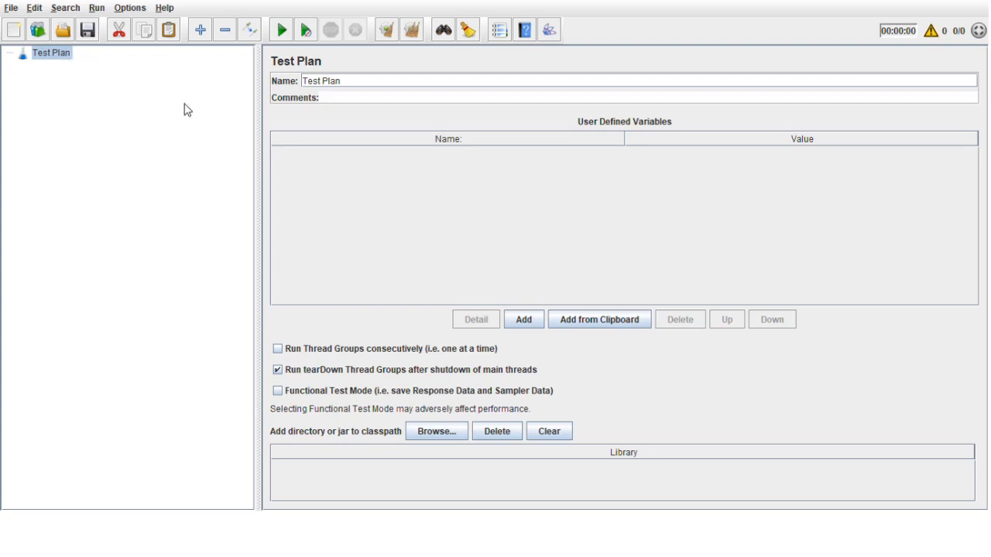
mouse_move(90, 106)
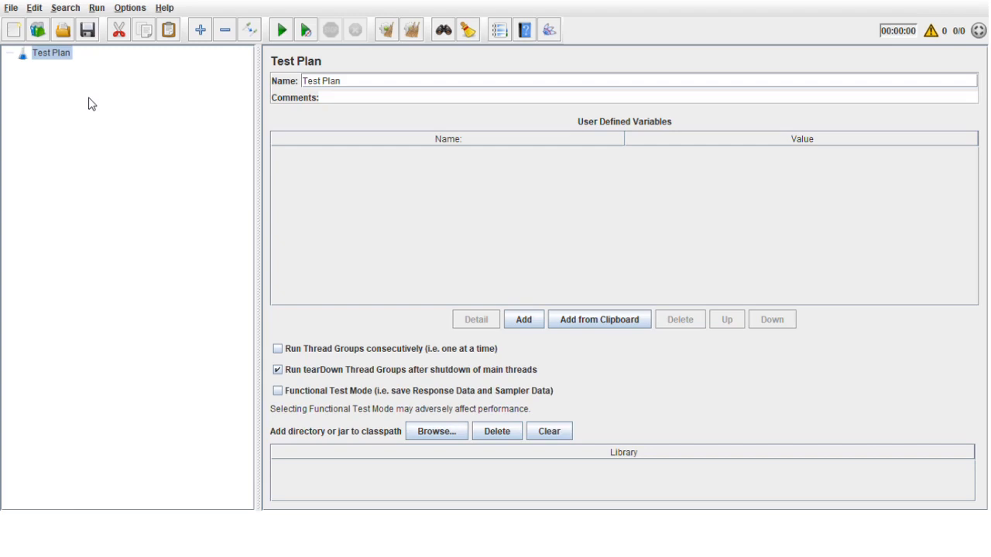
mouse_move(46, 60)
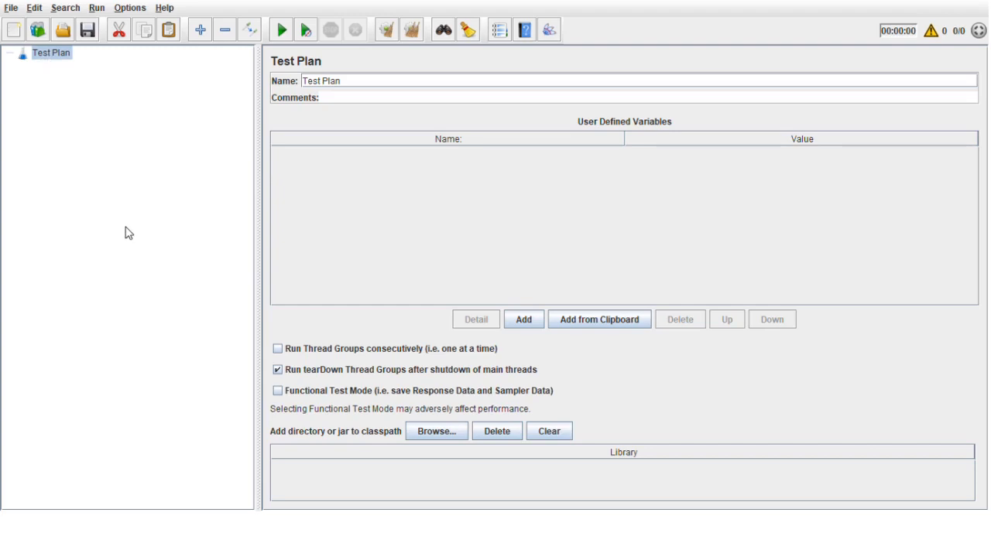
mouse_move(123, 212)
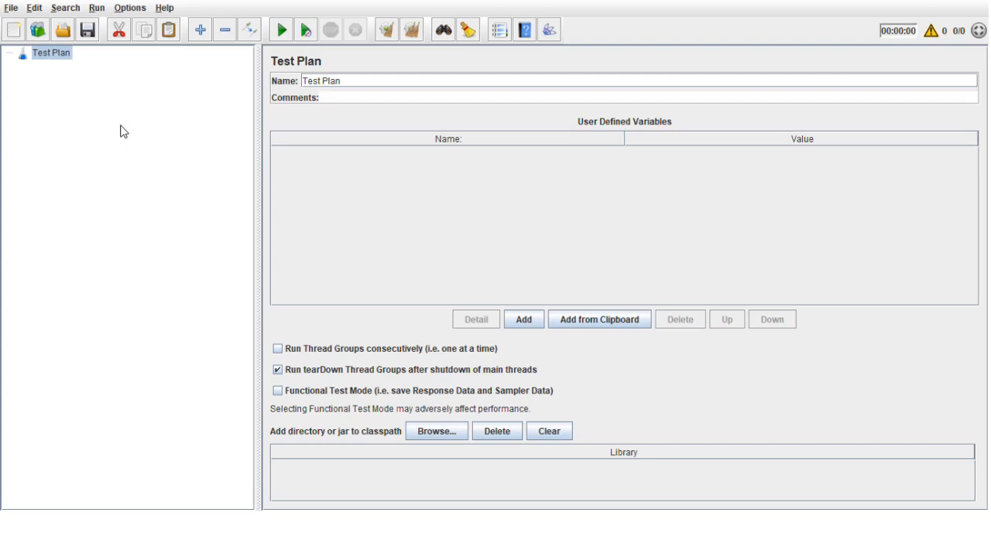
mouse_move(395, 166)
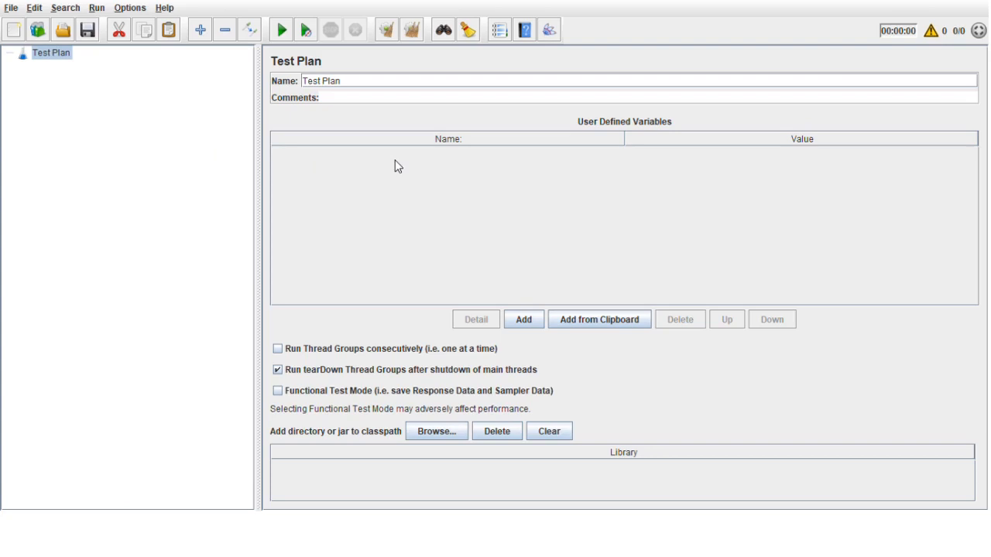
mouse_move(108, 201)
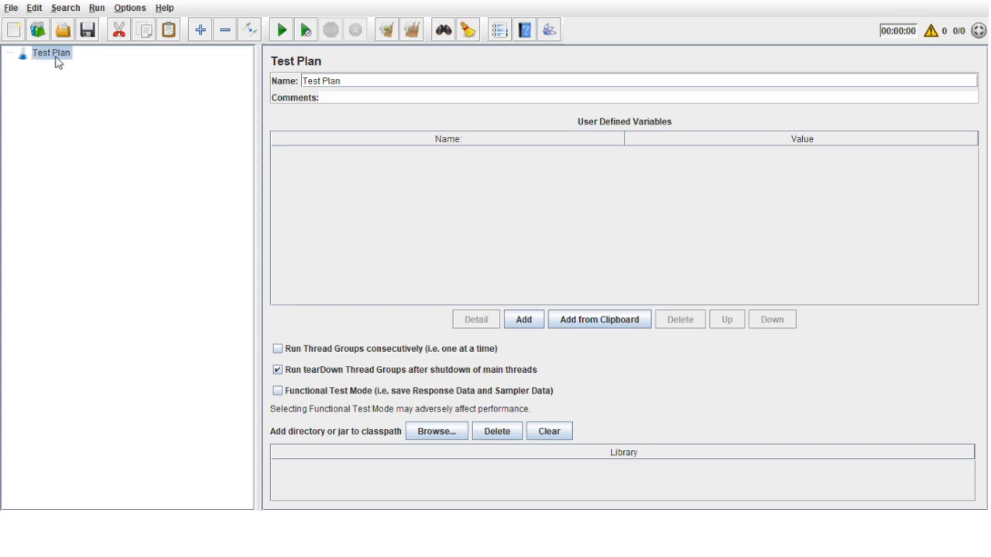
right_click(51, 52)
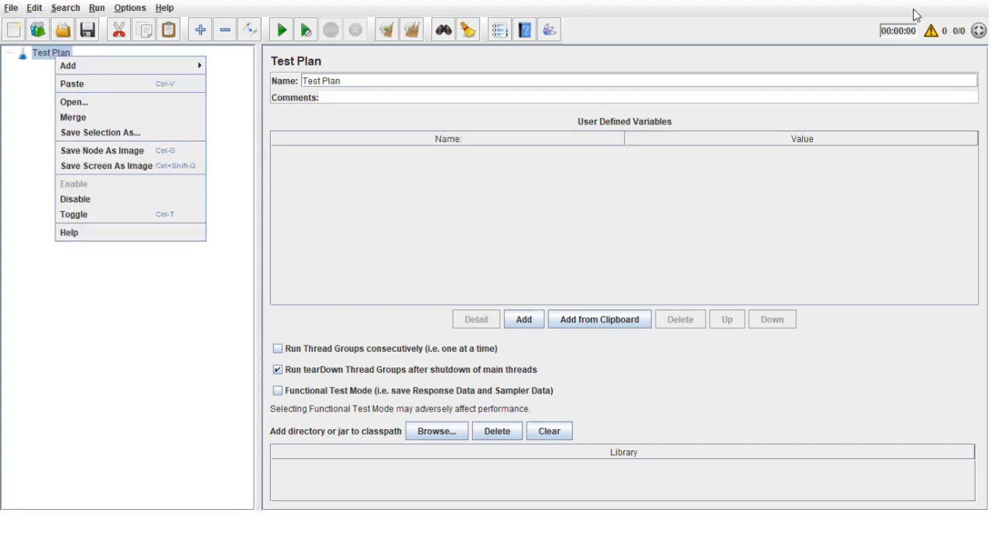
mouse_move(68, 65)
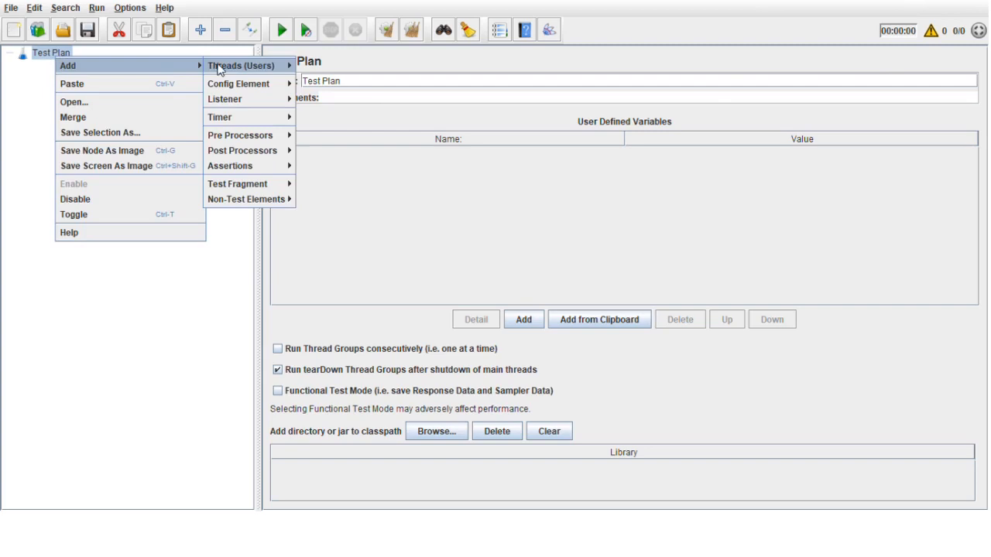
mouse_move(241, 65)
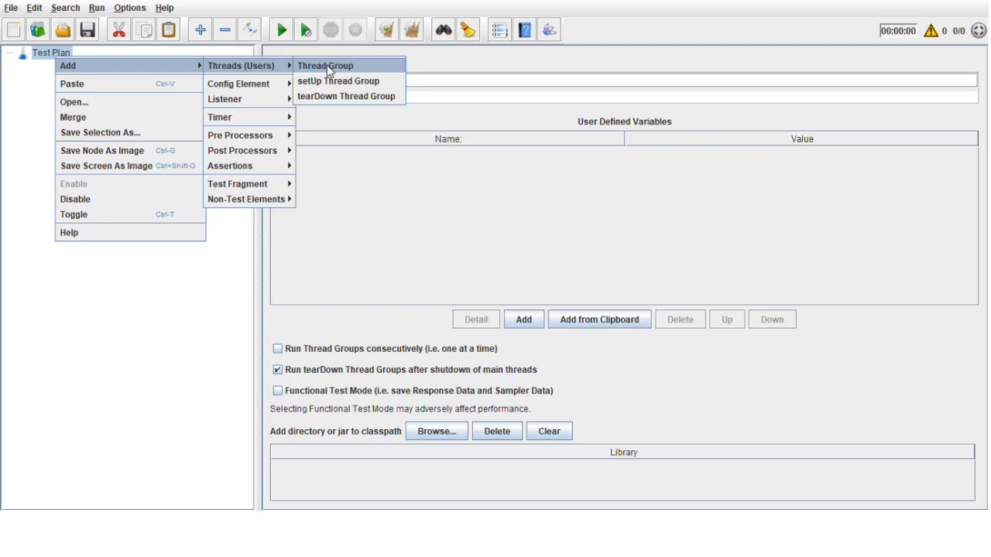
Add a Thread Group set to 1000 users, 100-second ramp-up and loop count 1.
left_click(325, 65)
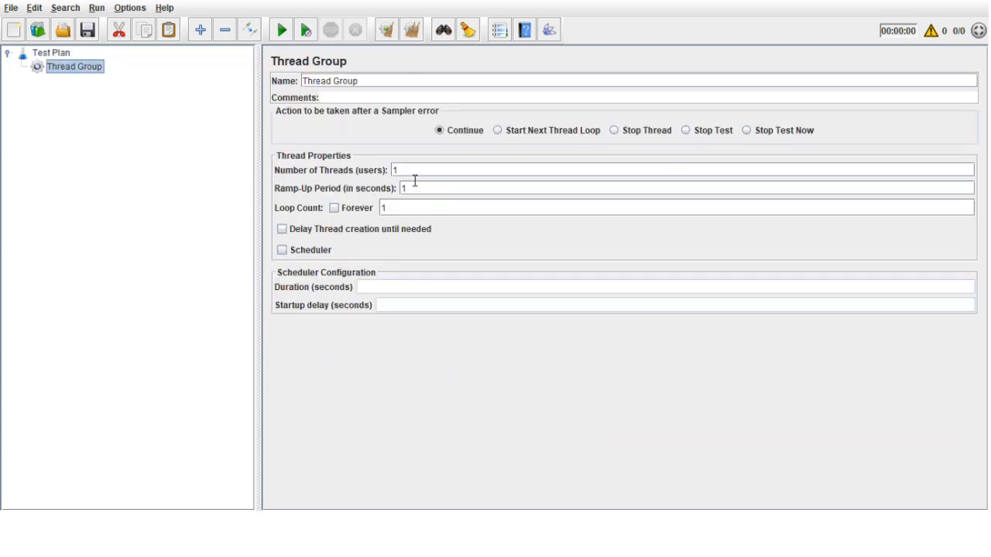
type("0")
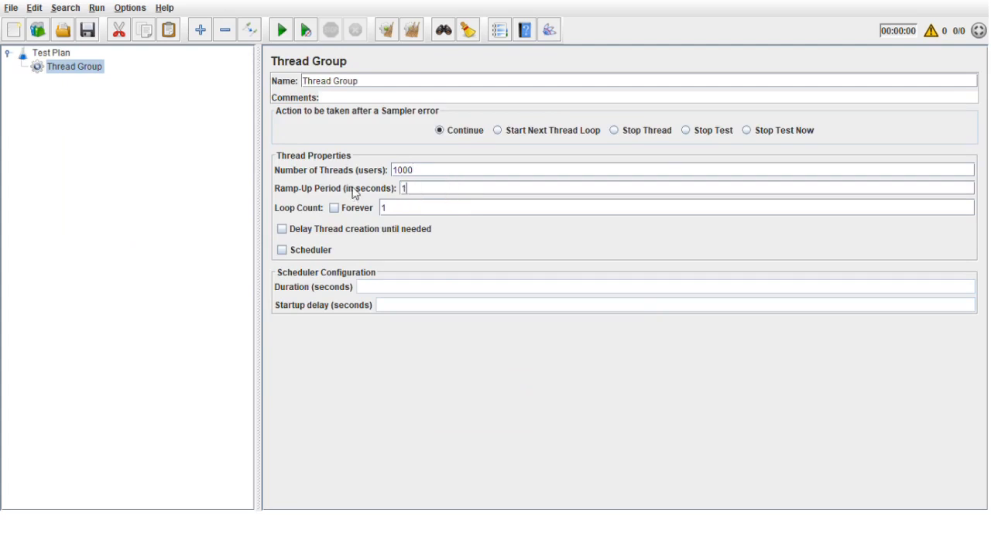
type("00")
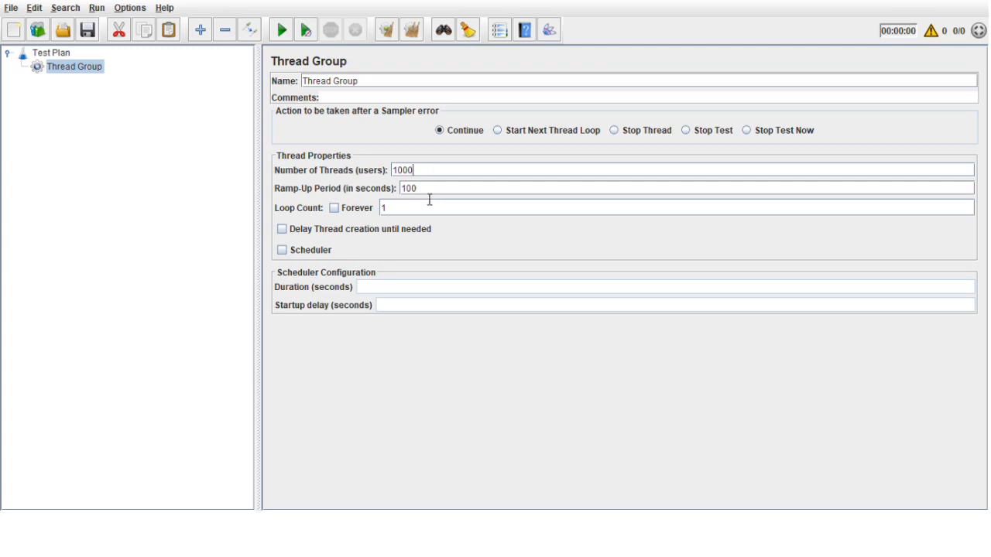
mouse_move(77, 116)
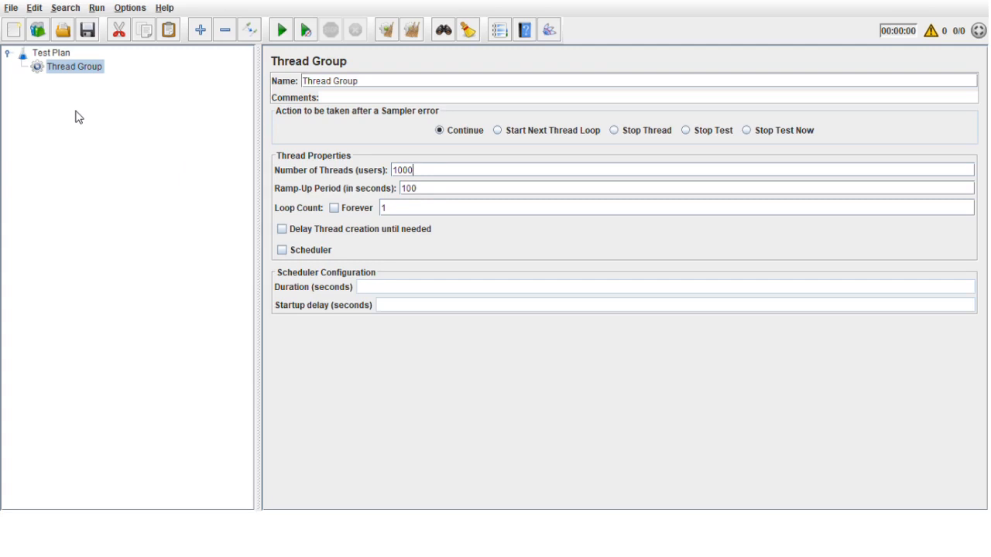
mouse_move(68, 74)
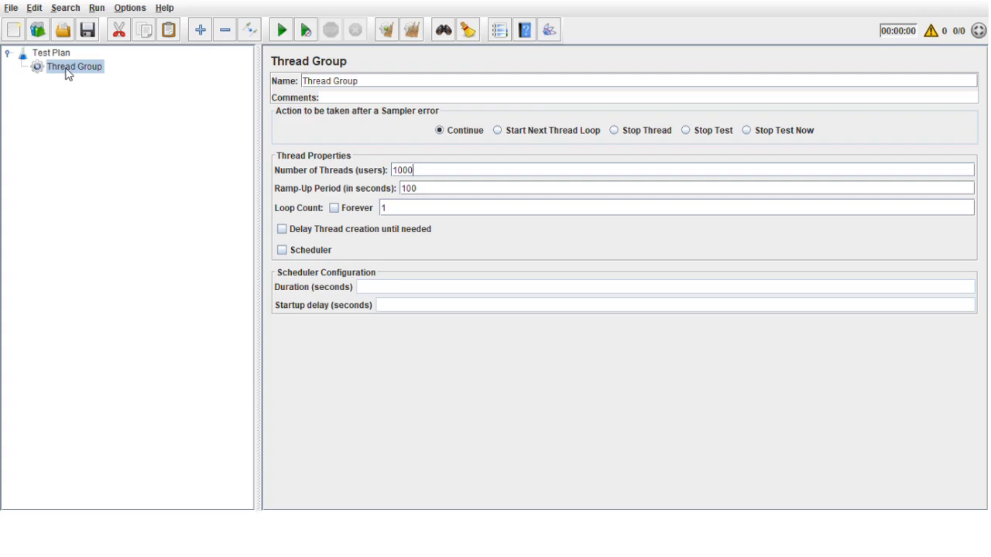
Add an HTTP Header Manager config element to the Thread Group.
right_click(74, 65)
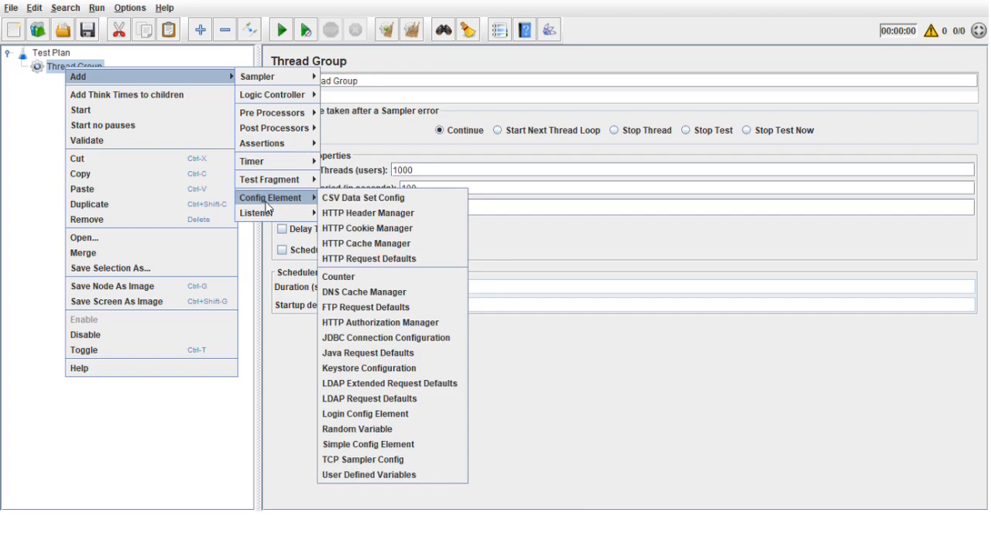
mouse_move(368, 214)
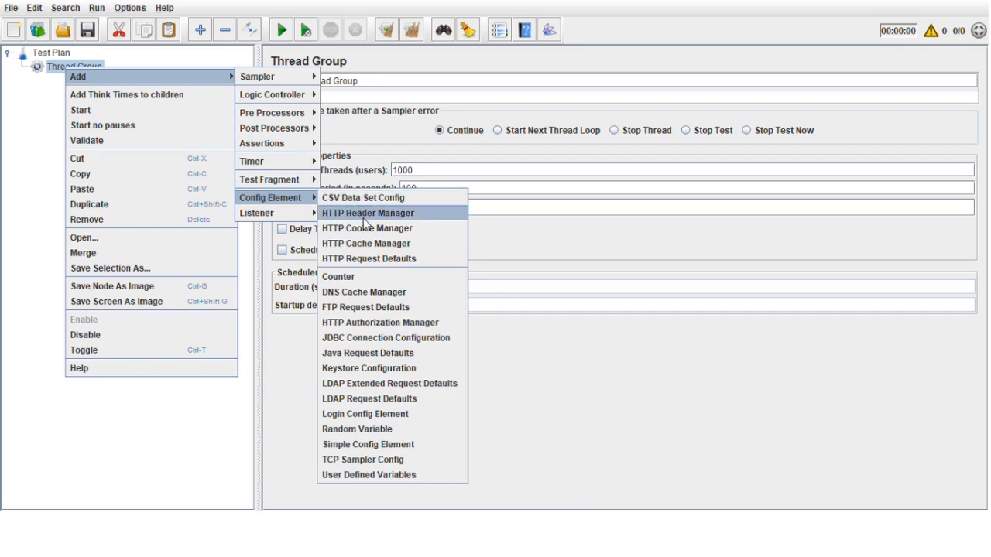
left_click(368, 213)
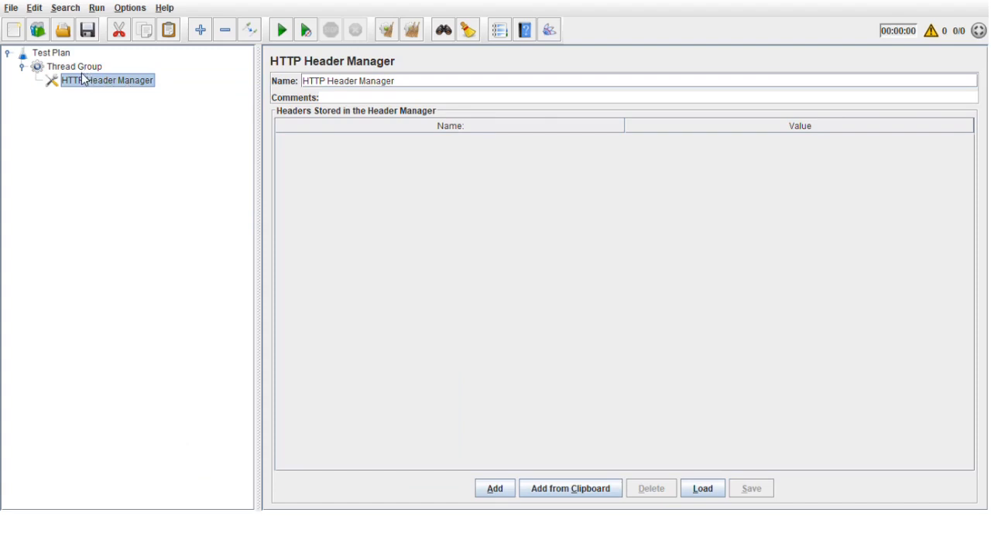
mouse_move(456, 271)
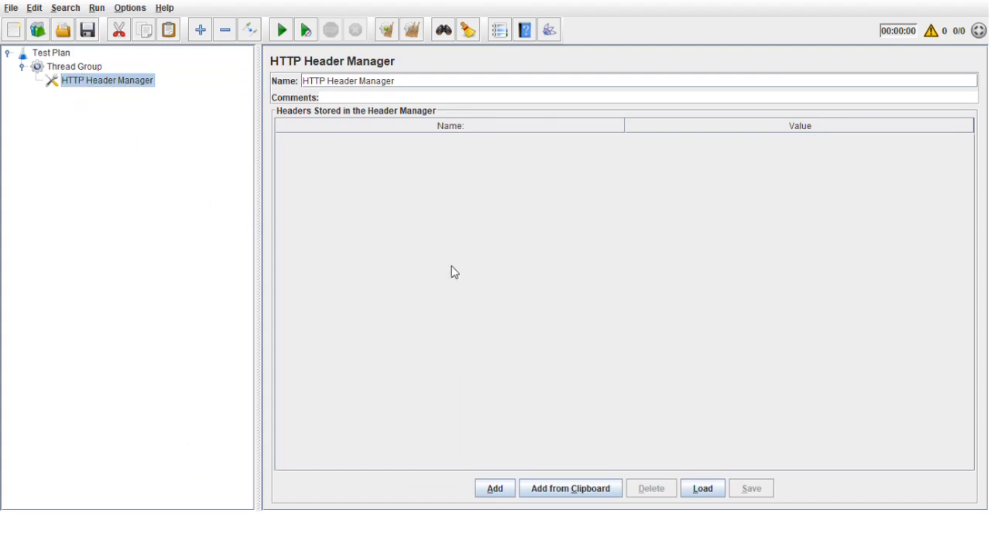
Add HTTP Request Defaults to the Thread Group with msn.com as the server name.
right_click(74, 65)
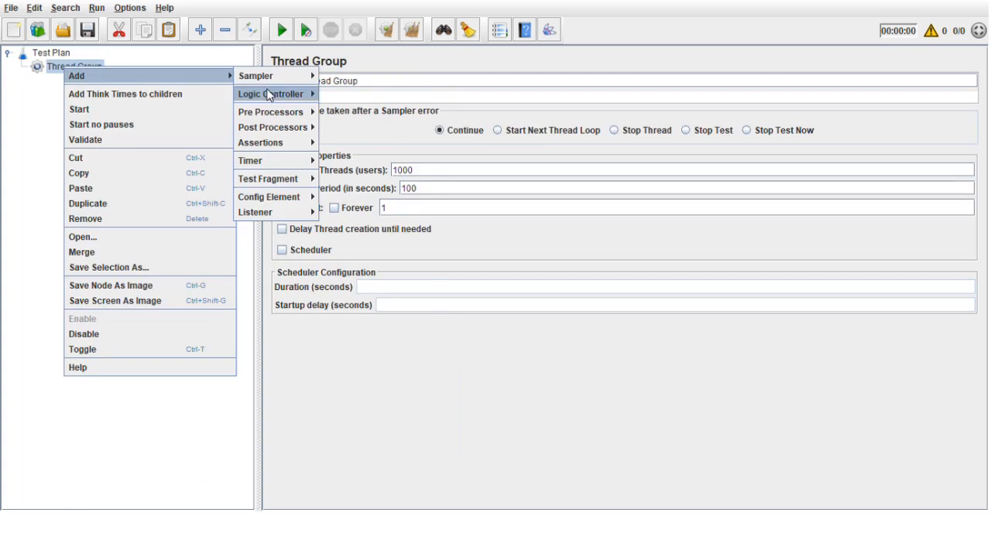
mouse_move(269, 197)
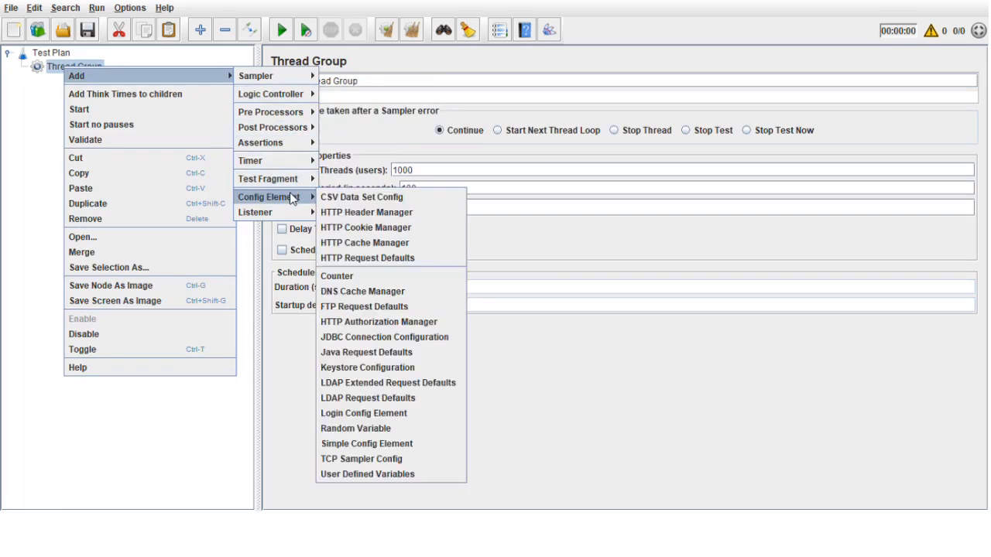
left_click(366, 257)
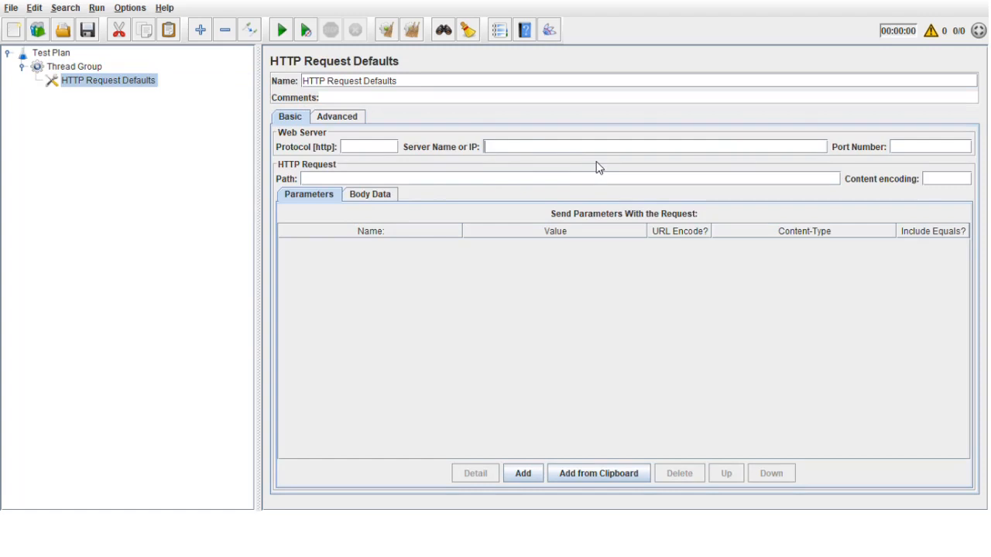
type("msn.")
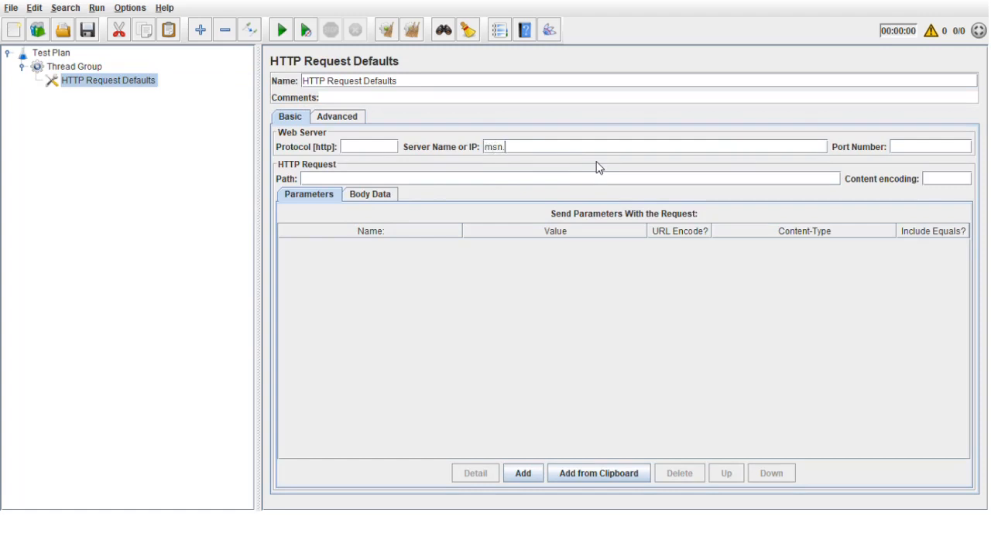
type("com")
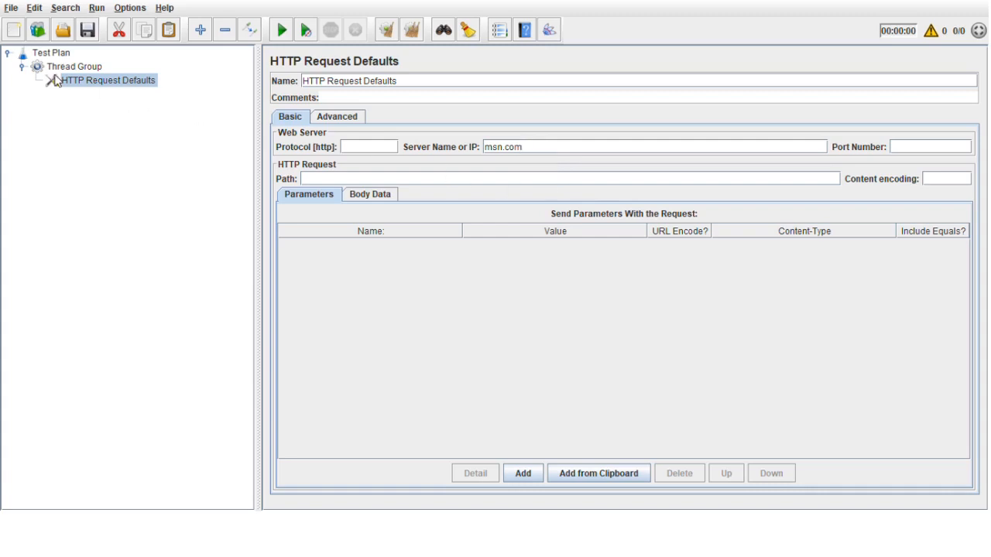
Add an HTTP Cookie Manager config element to the Thread Group.
right_click(74, 65)
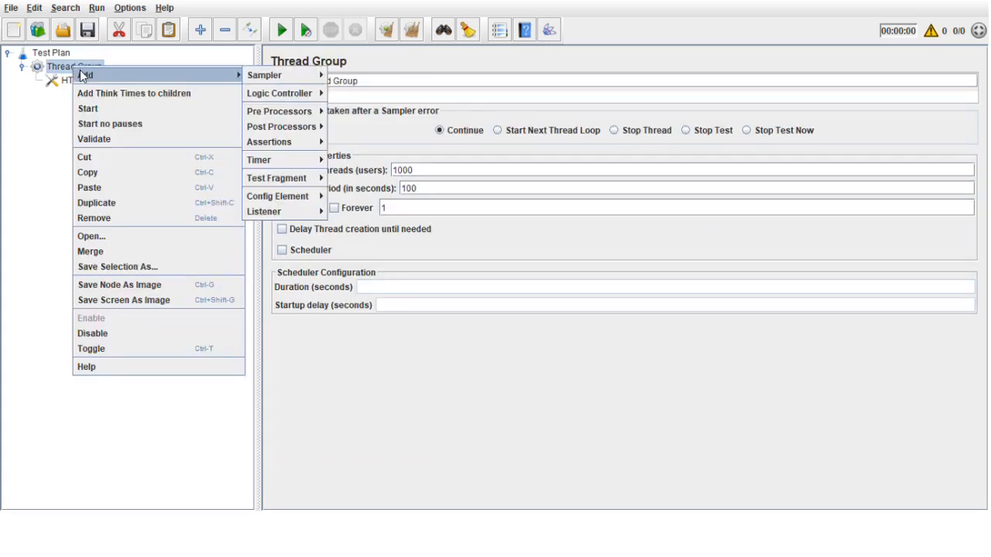
mouse_move(277, 195)
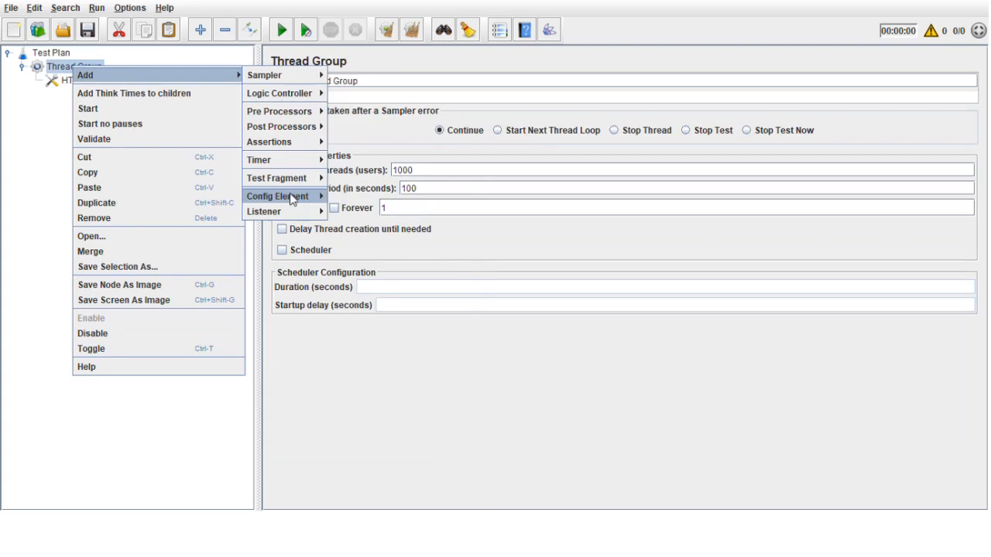
left_click(277, 195)
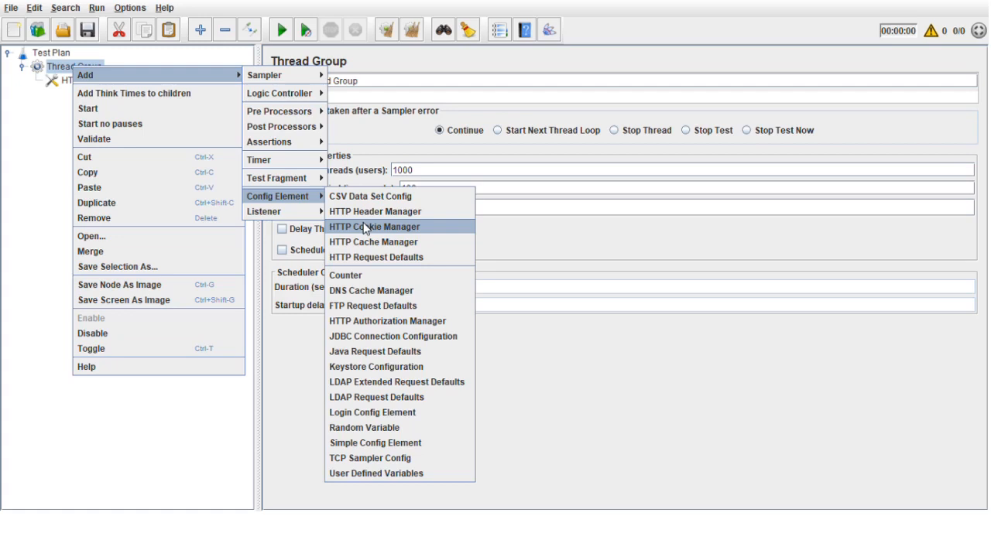
left_click(377, 257)
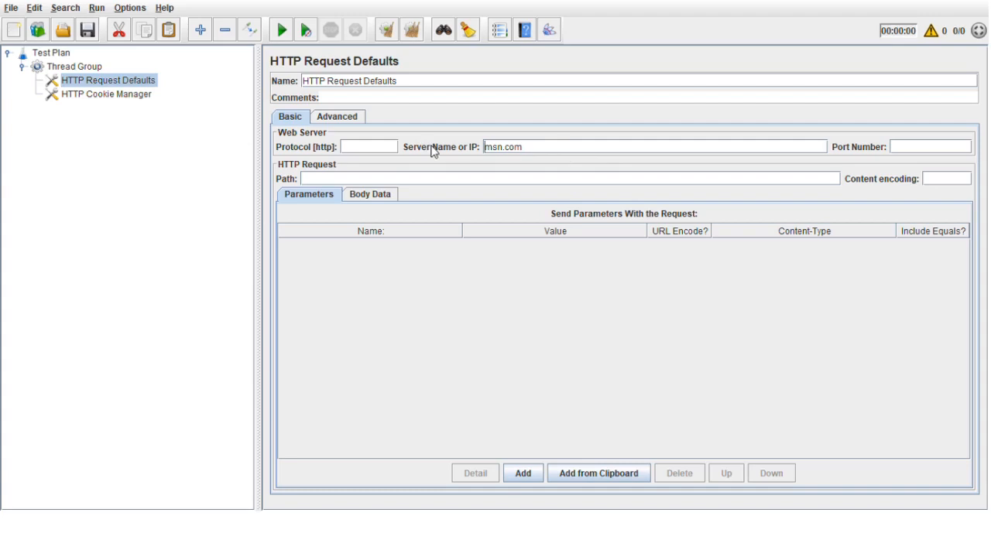
Select the new HTTP Cookie Manager node to show its standard cookie policy settings.
left_click(549, 146)
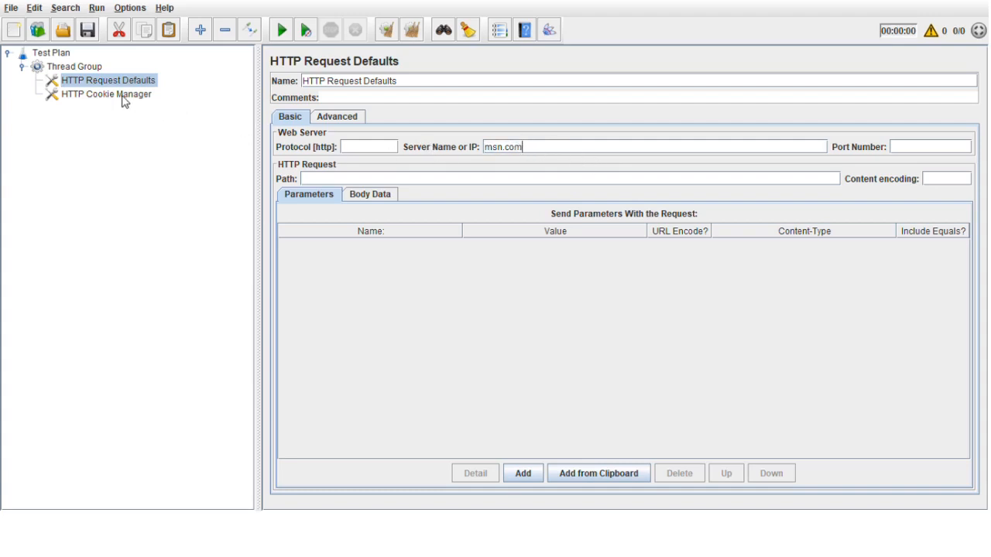
left_click(105, 95)
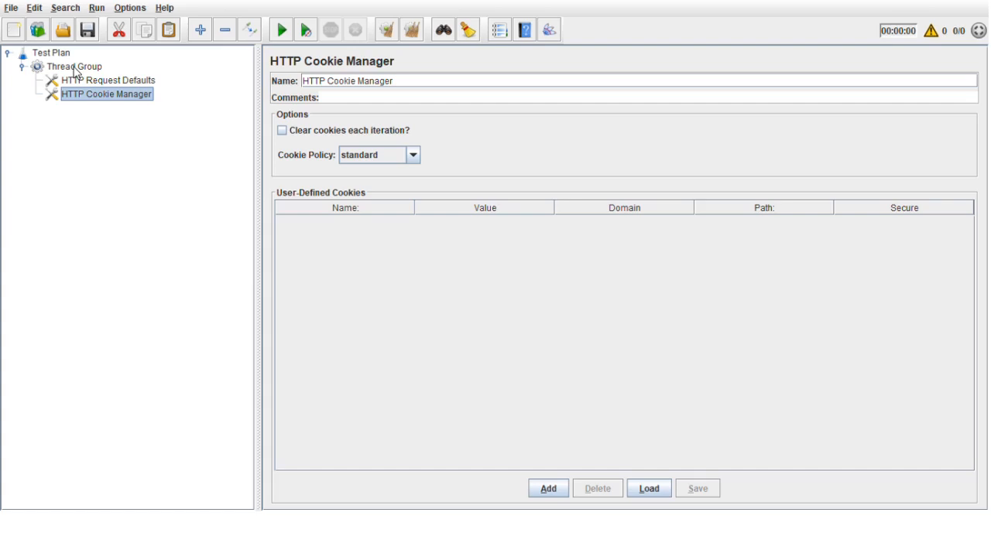
mouse_move(77, 73)
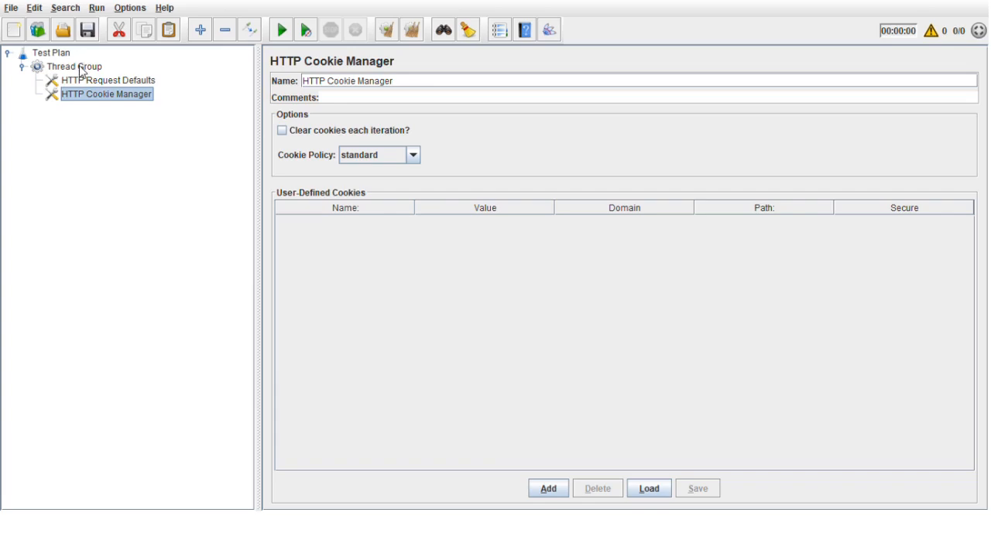
right_click(75, 65)
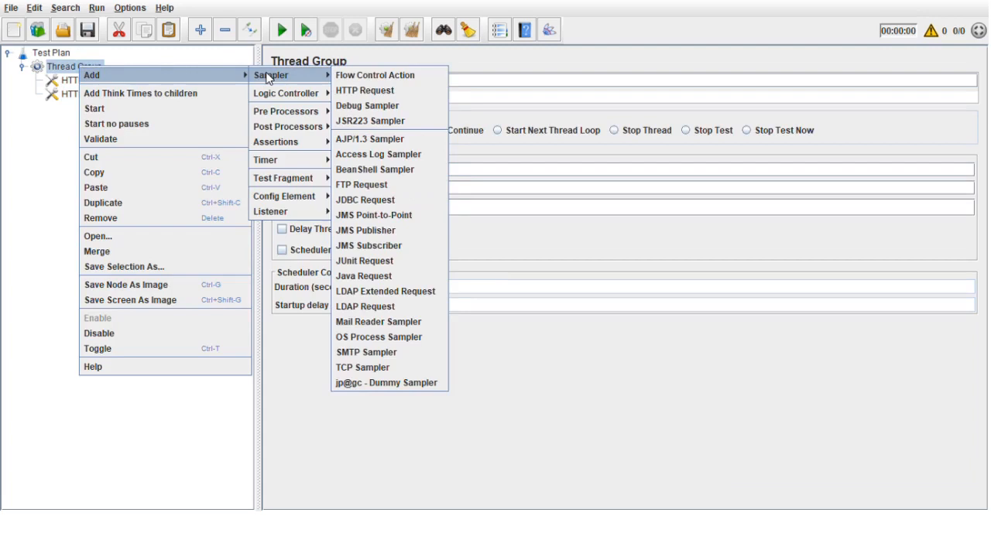
Add an HTTP Request sampler with the default GET method under the Thread Group.
left_click(365, 90)
type("/")
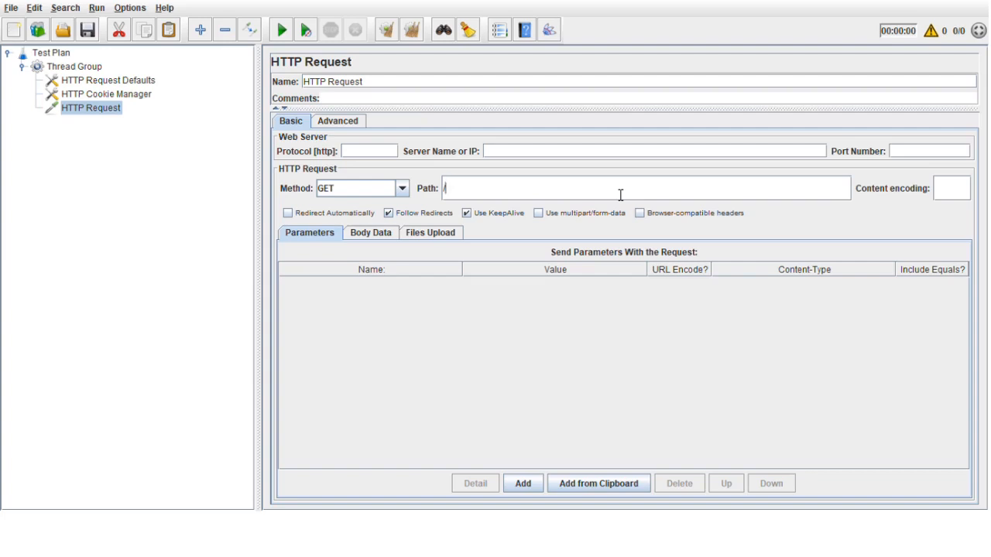
mouse_move(555, 275)
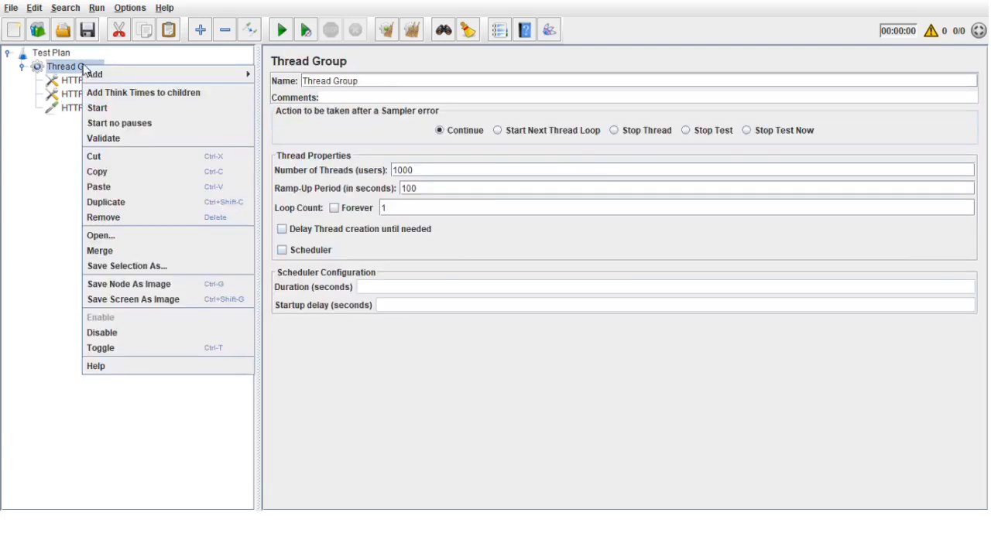
Add View Results Tree and View Results in Table listeners under the Thread Group.
left_click(94, 74)
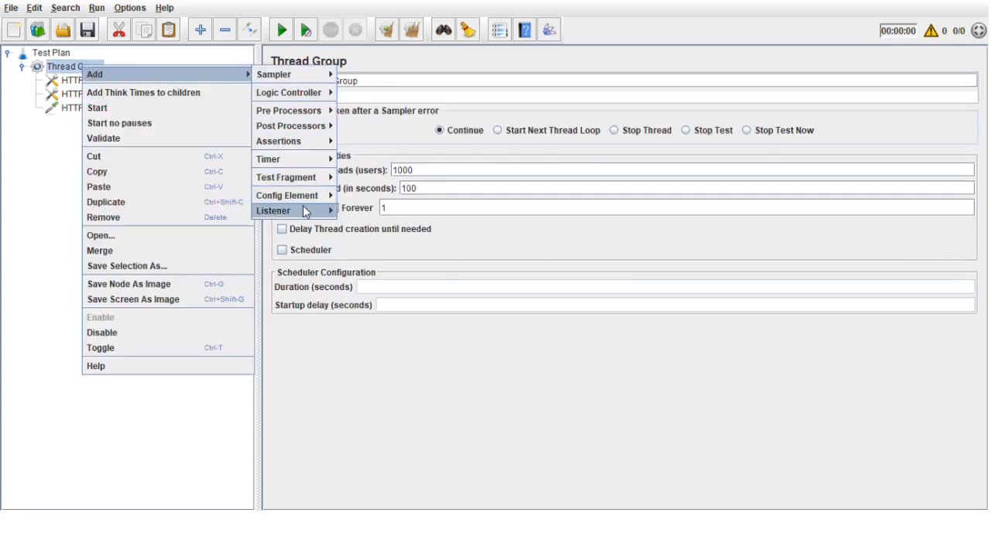
mouse_move(353, 220)
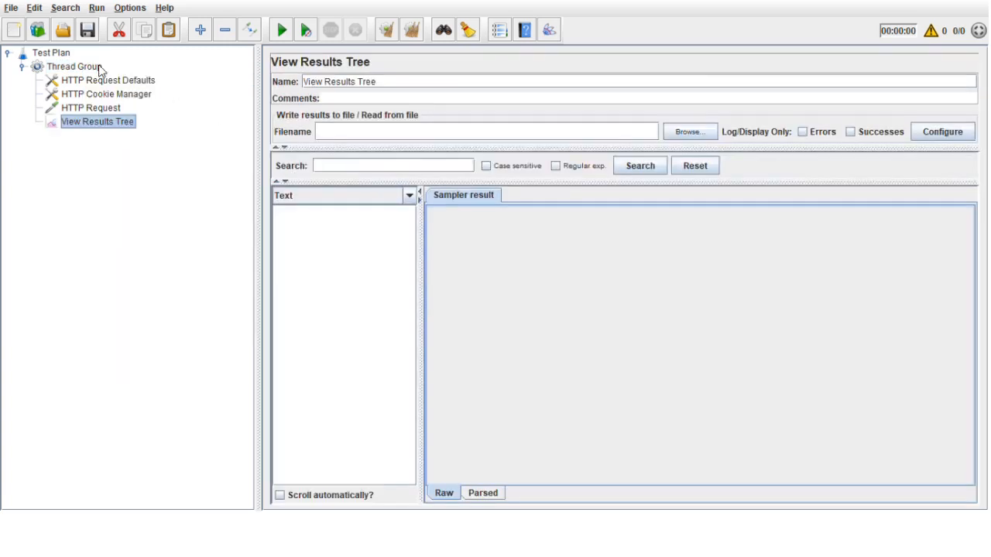
right_click(72, 65)
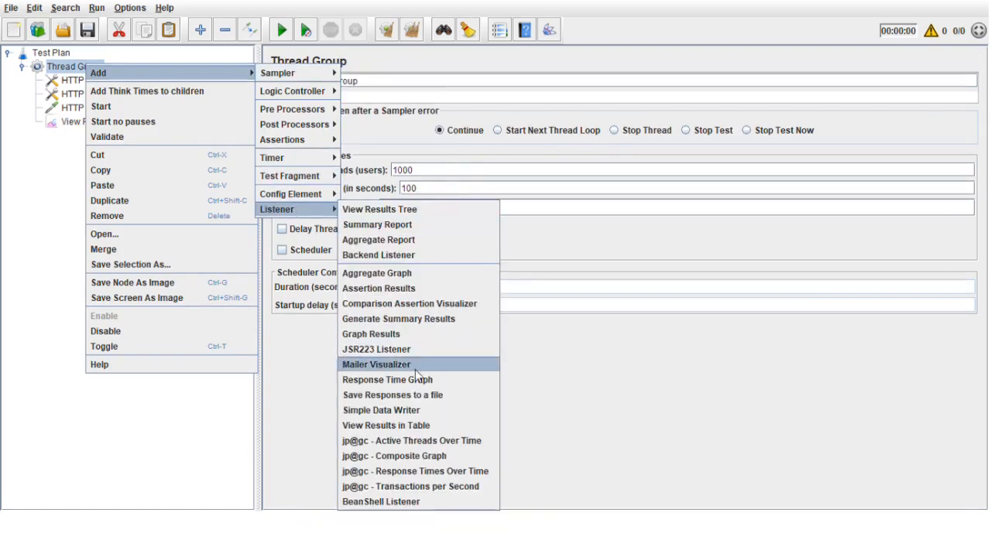
left_click(385, 424)
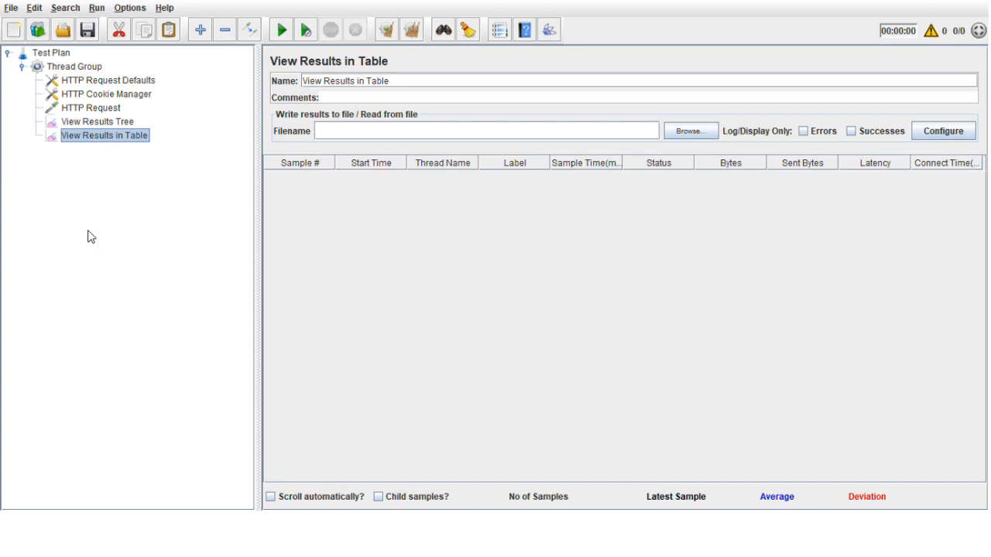
mouse_move(135, 198)
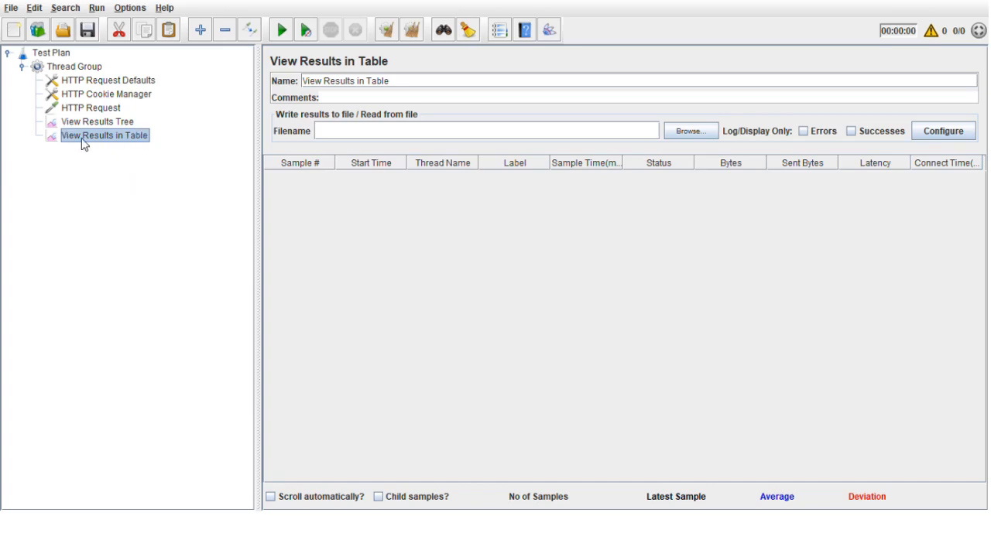
Start the test run from the View Results in Table listener.
left_click(97, 121)
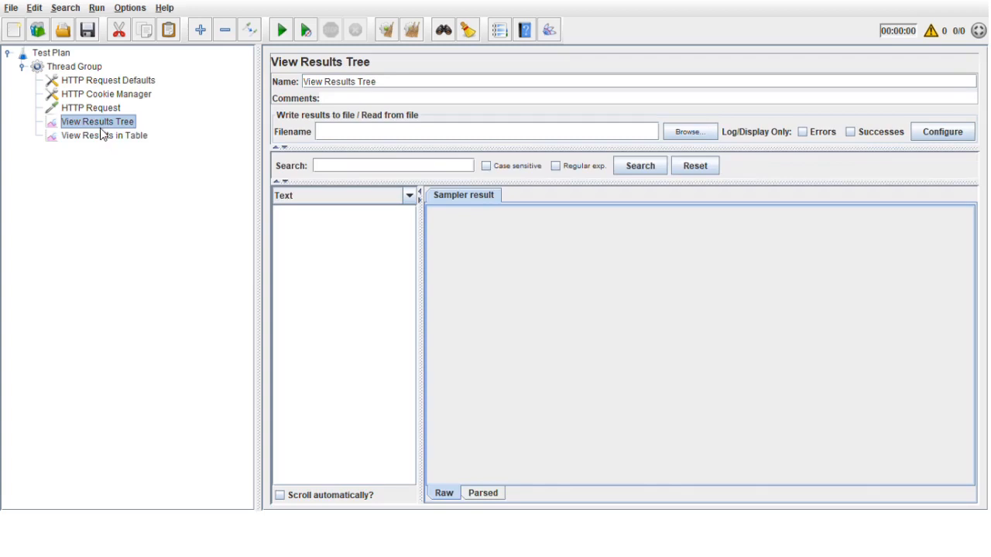
left_click(103, 134)
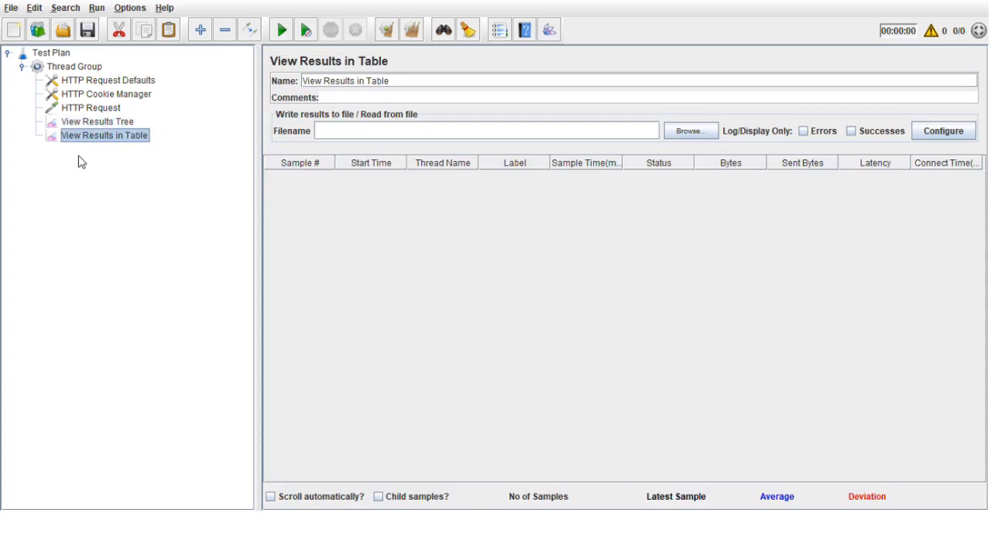
mouse_move(94, 136)
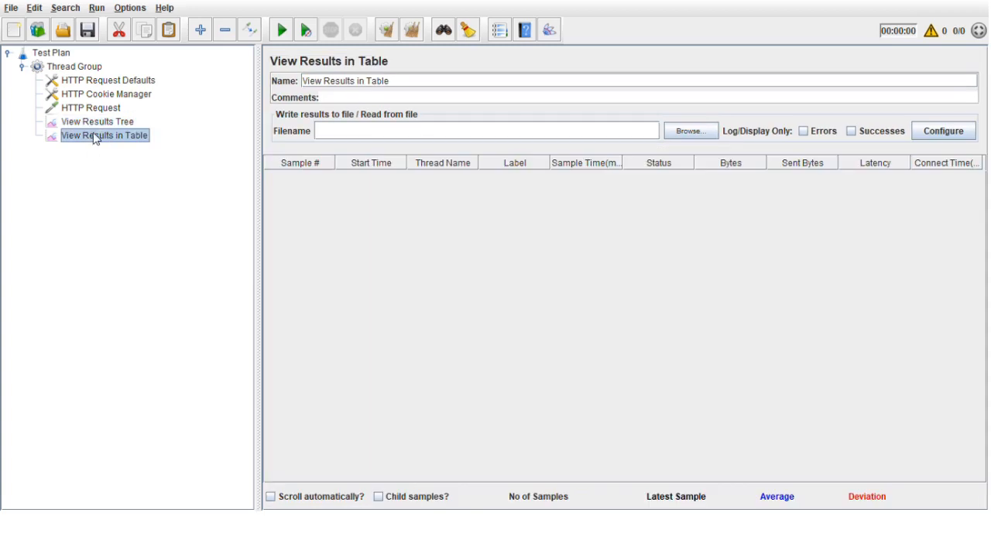
mouse_move(133, 152)
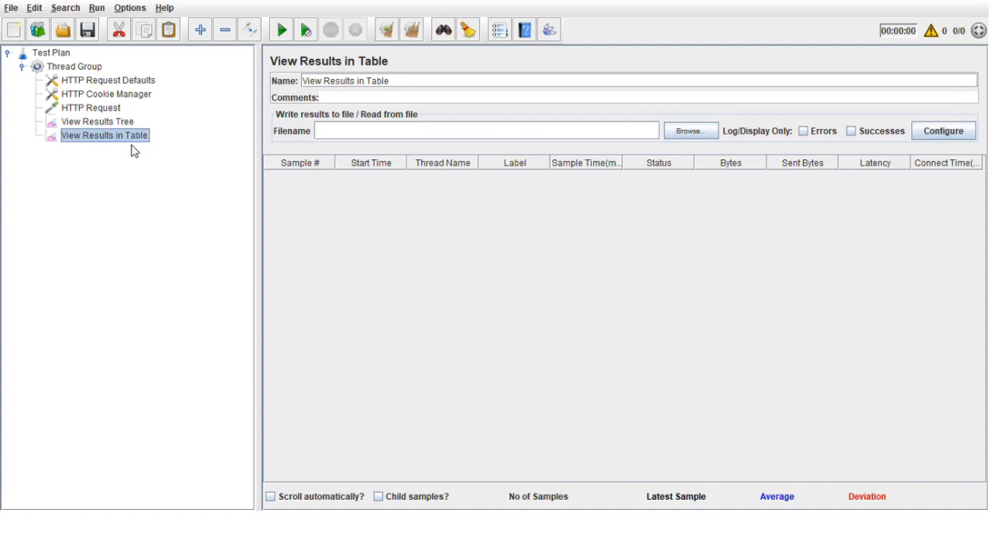
mouse_move(213, 93)
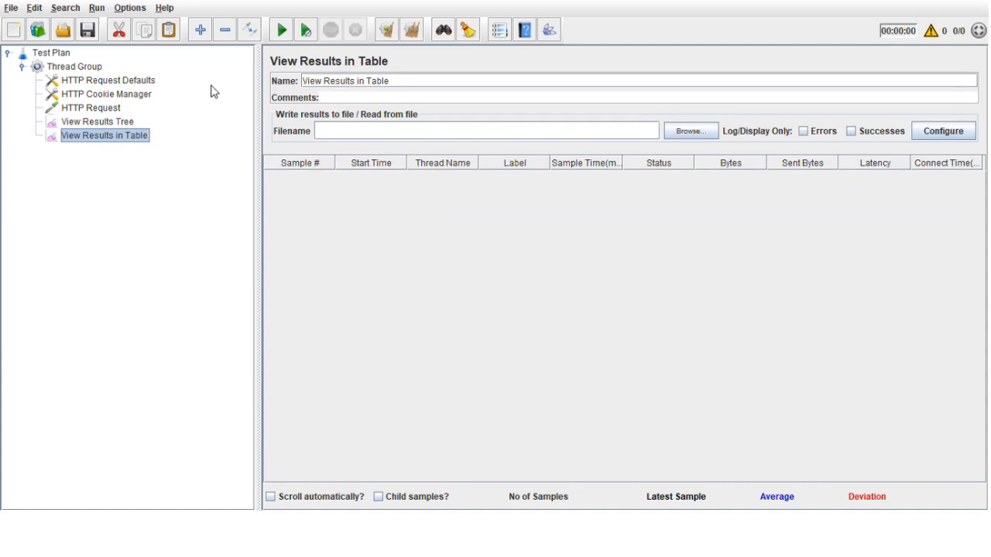
mouse_move(668, 282)
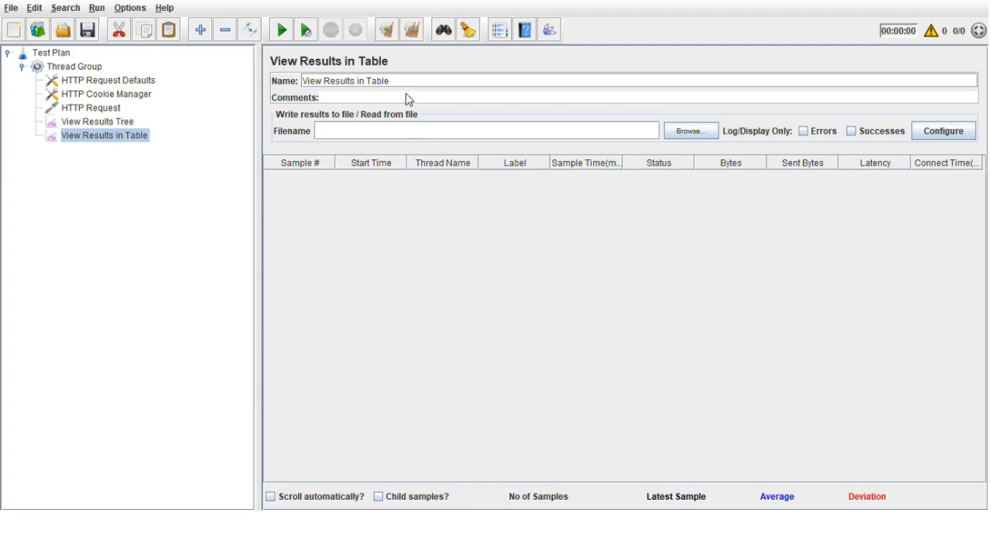
mouse_move(136, 251)
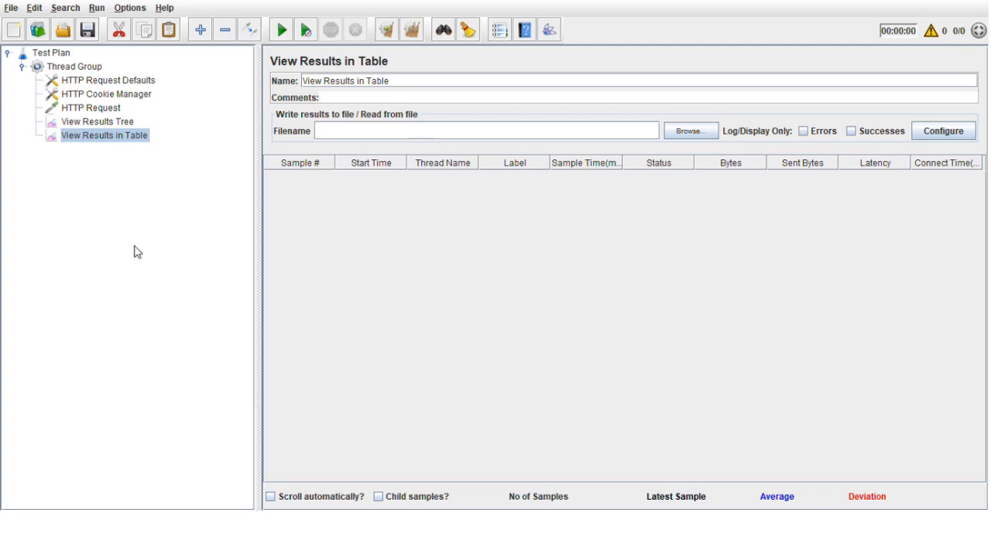
mouse_move(109, 200)
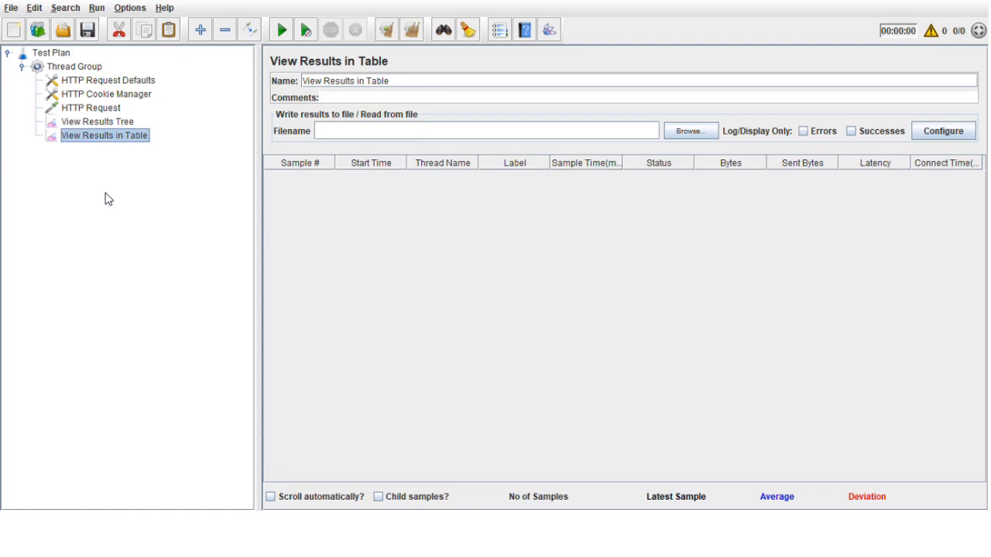
mouse_move(74, 63)
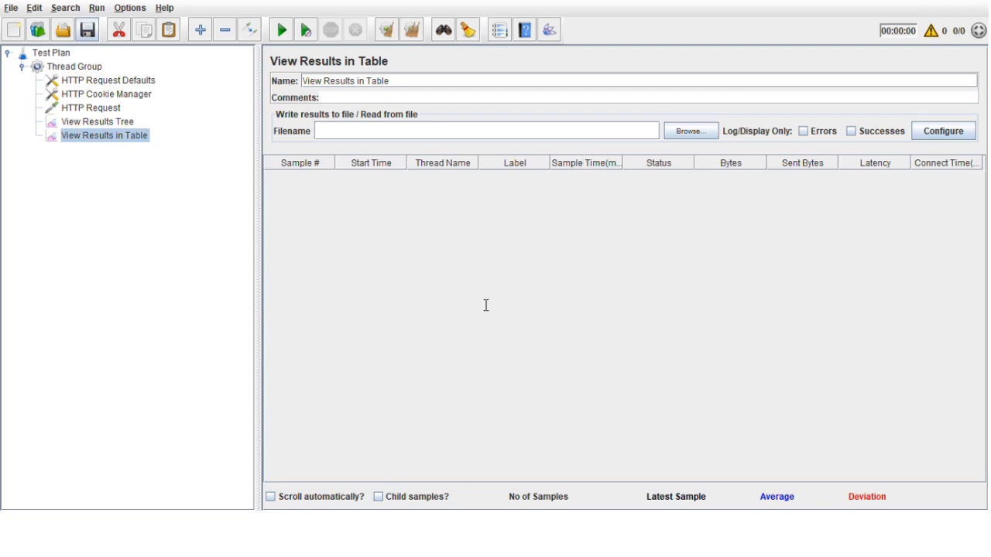
mouse_move(325, 270)
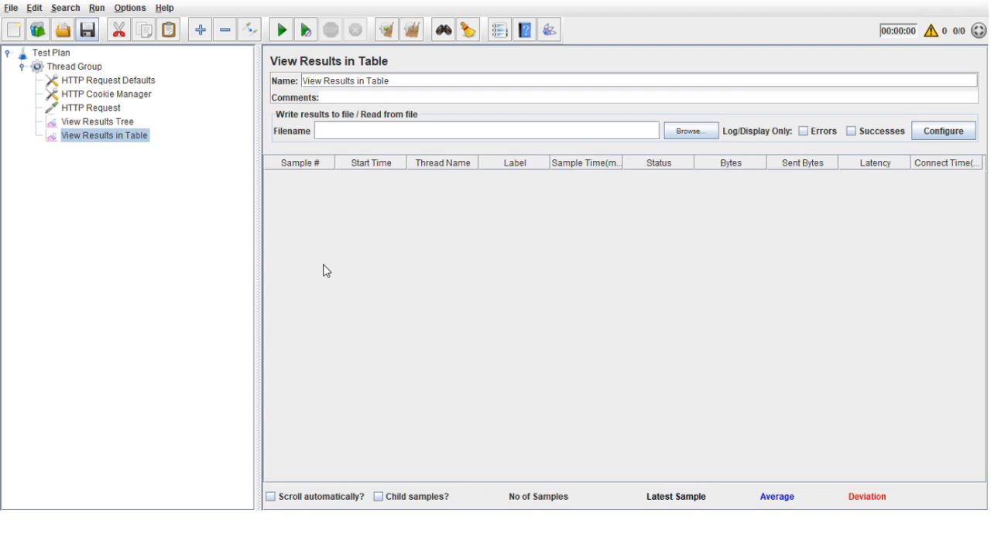
mouse_move(217, 136)
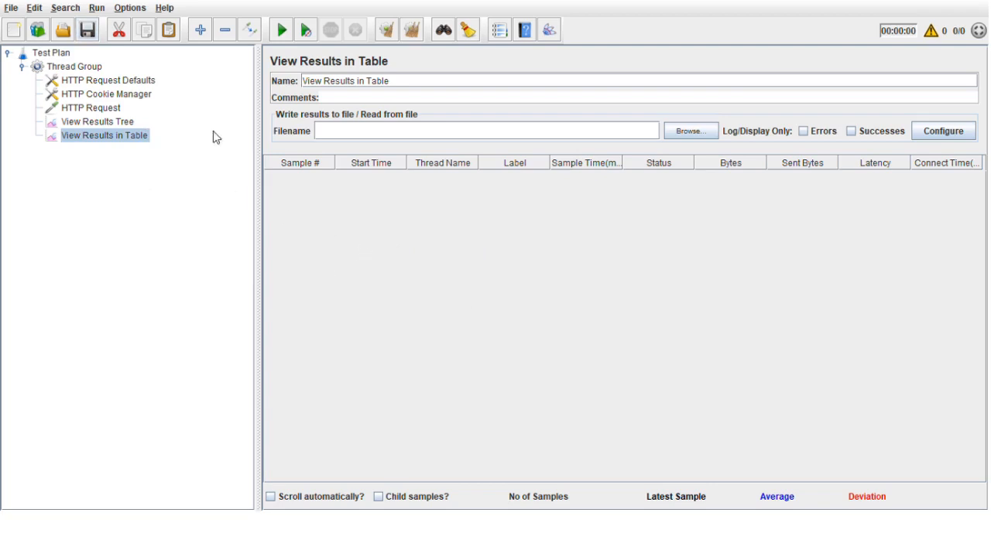
left_click(281, 29)
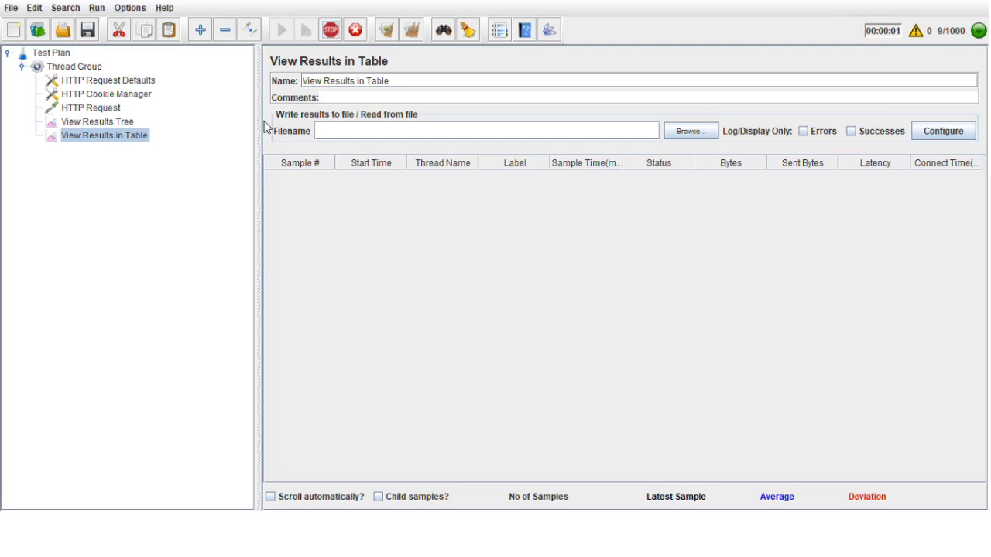
Enable automatic scrolling, sort samples by sample time then latency, and show the results tree.
left_click(281, 30)
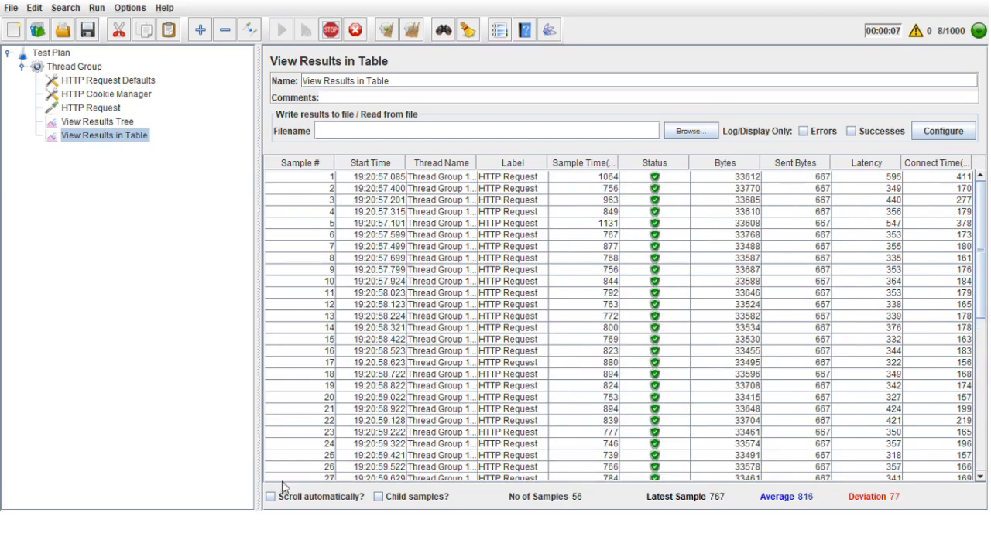
left_click(269, 497)
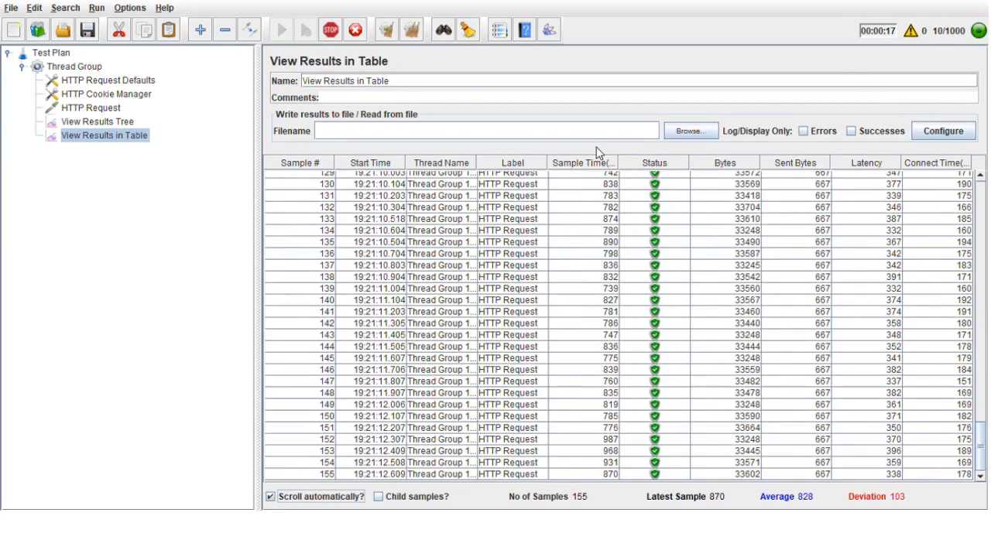
left_click(580, 162)
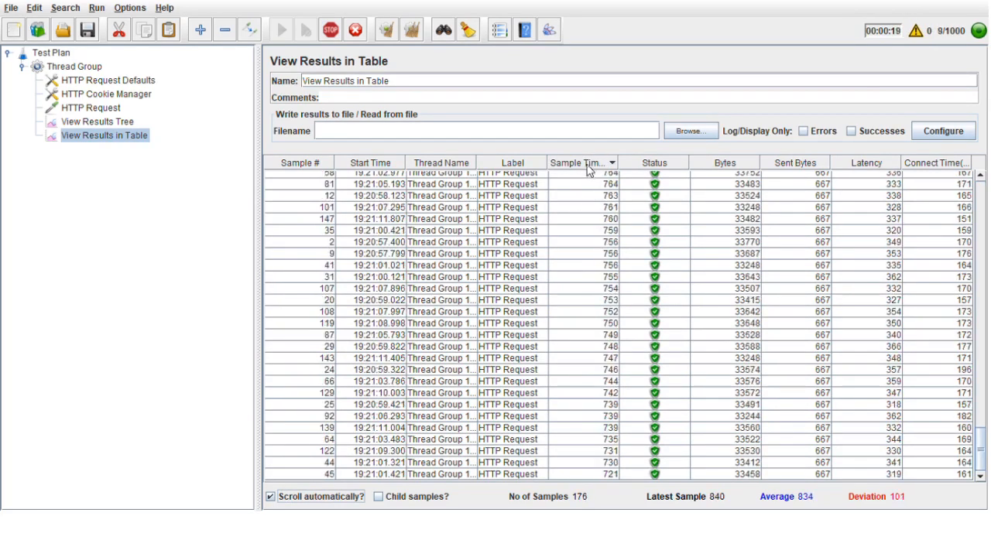
left_click(866, 163)
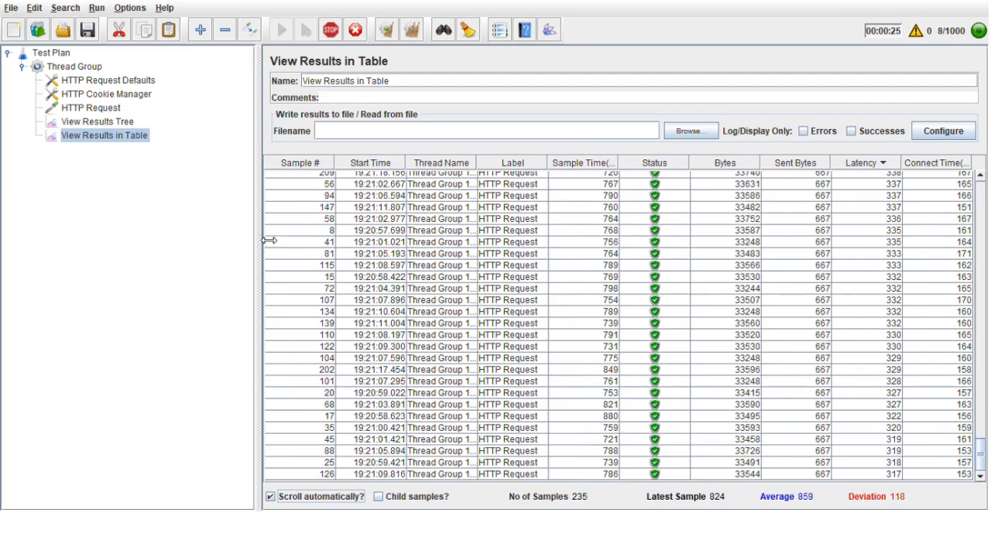
left_click(96, 120)
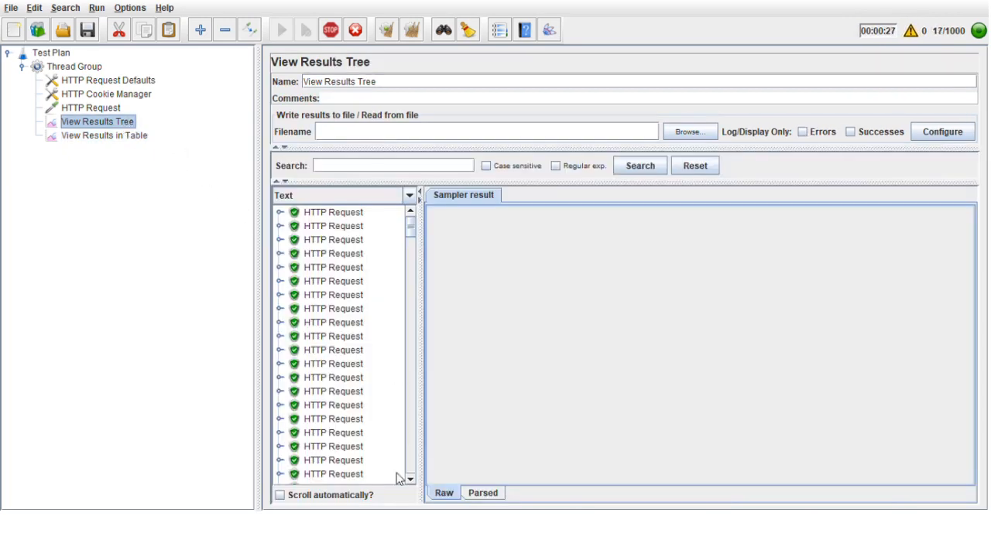
left_click(104, 136)
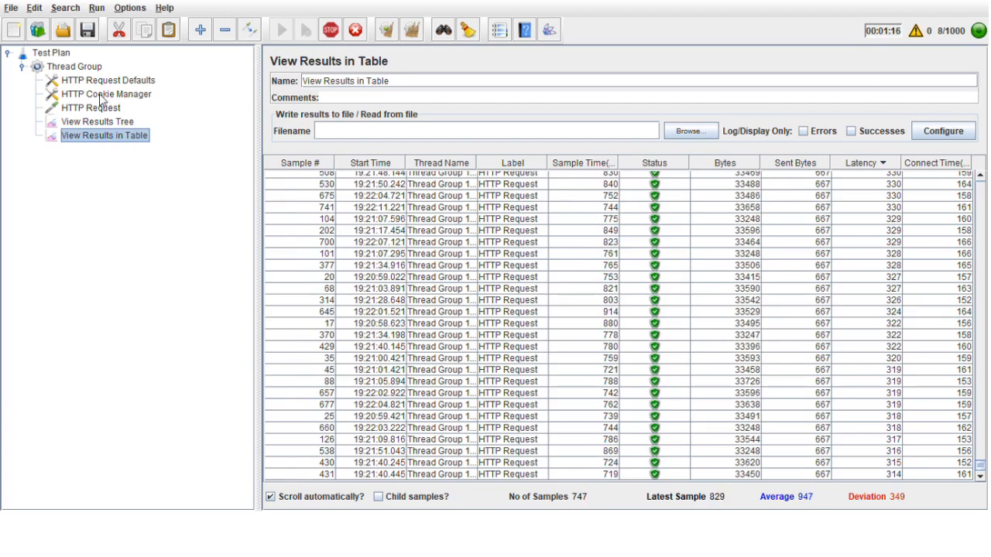
left_click(75, 65)
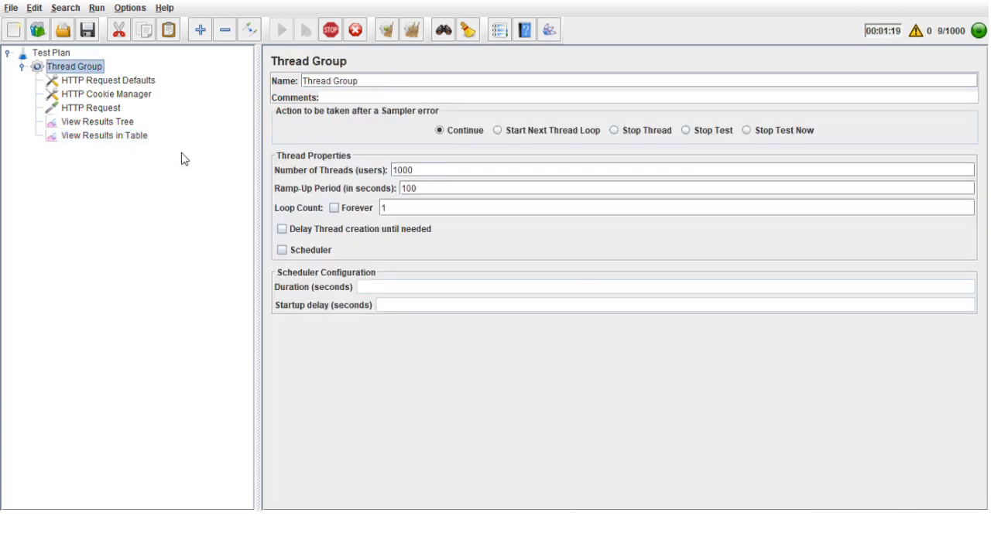
left_click(104, 134)
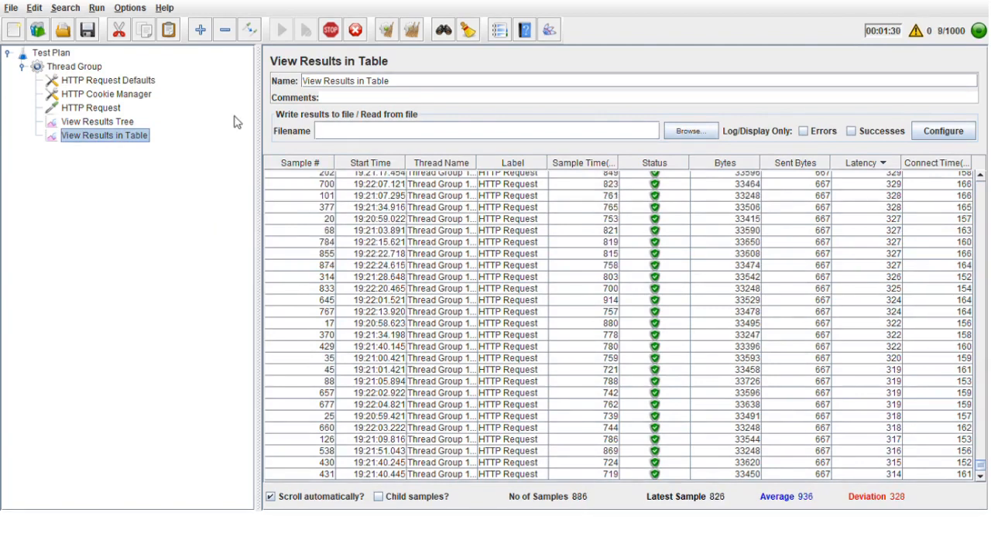
left_click(97, 120)
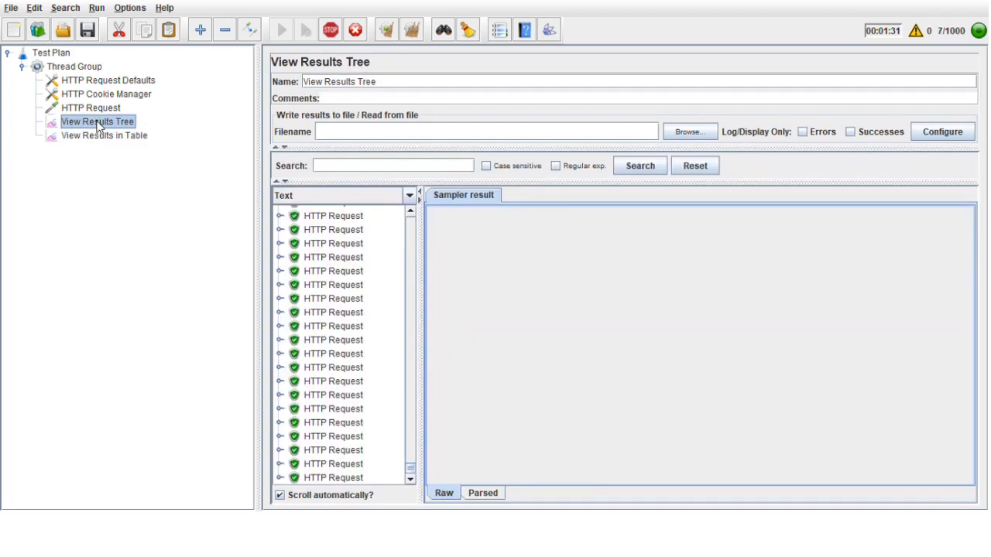
Inspect a sample's request headers and msn.com response data, checking the finished results table.
left_click(527, 195)
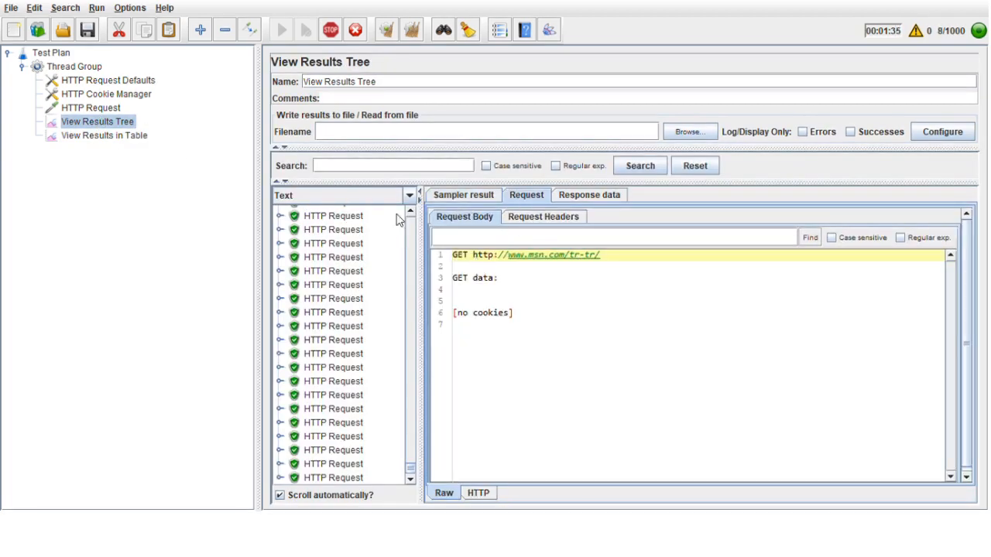
left_click(542, 217)
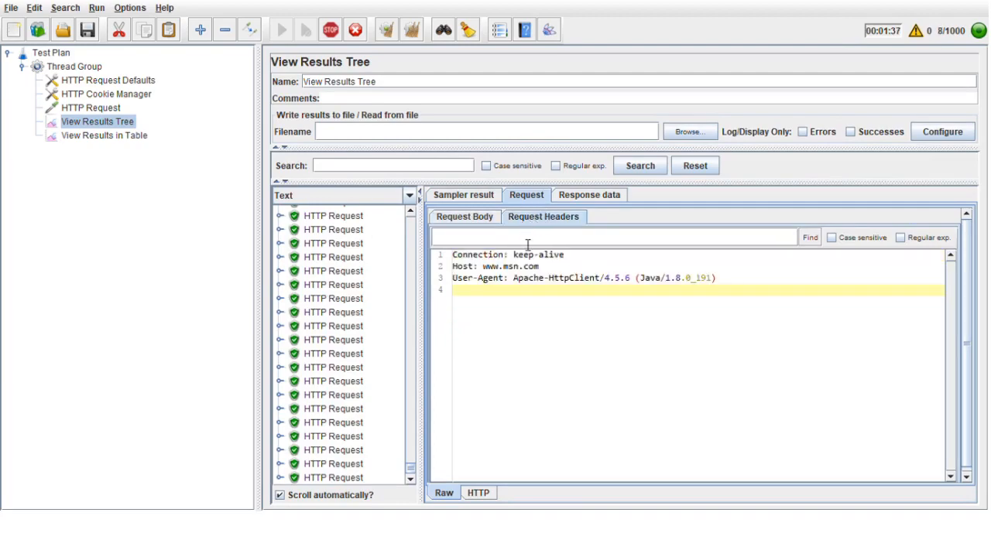
left_click(588, 195)
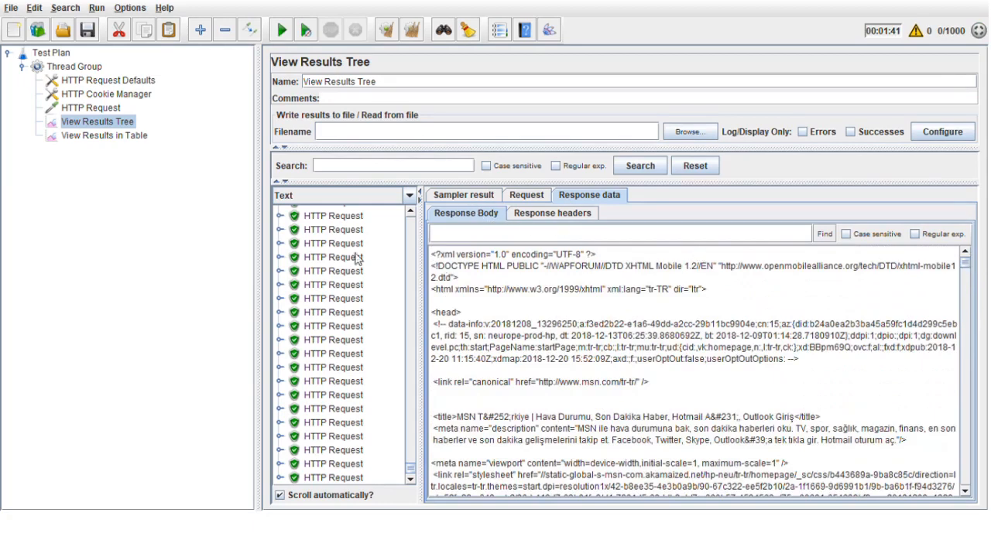
left_click(105, 135)
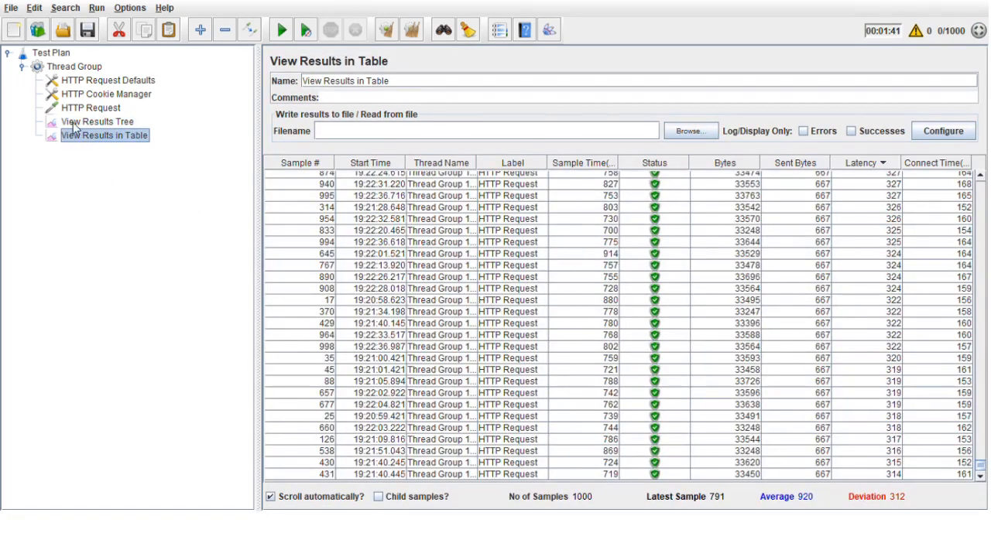
left_click(96, 121)
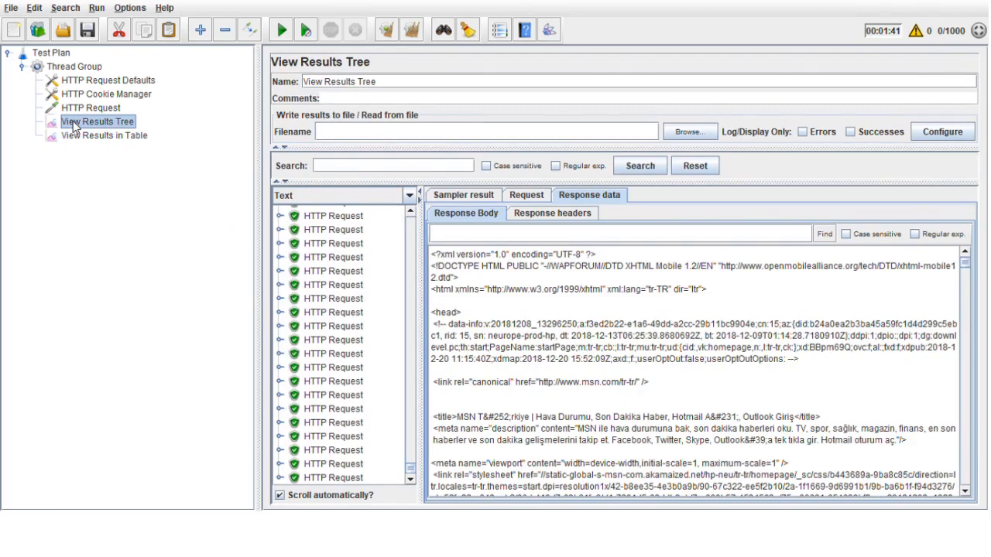
mouse_move(375, 200)
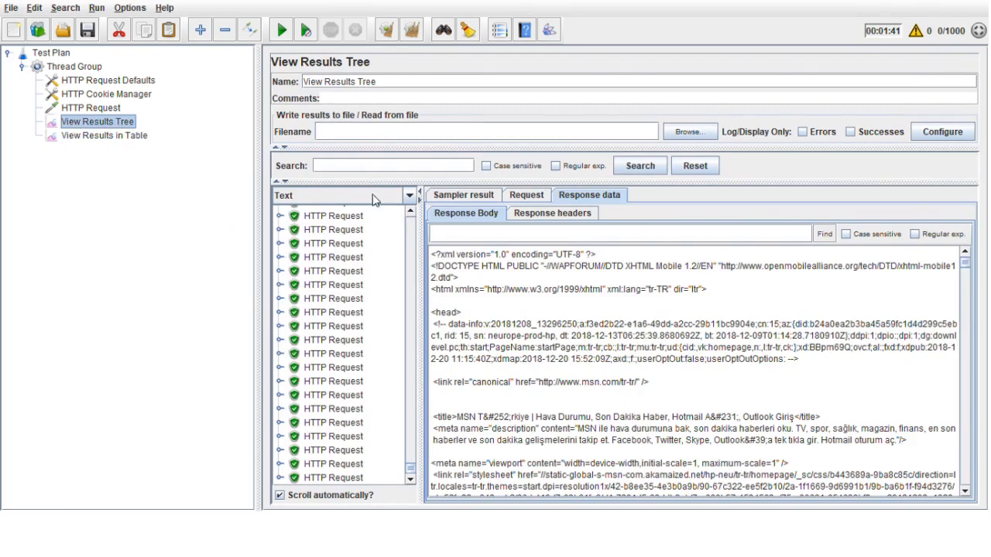
Render the response as HTML, expand a request's sub-requests, and return to the results table.
left_click(409, 195)
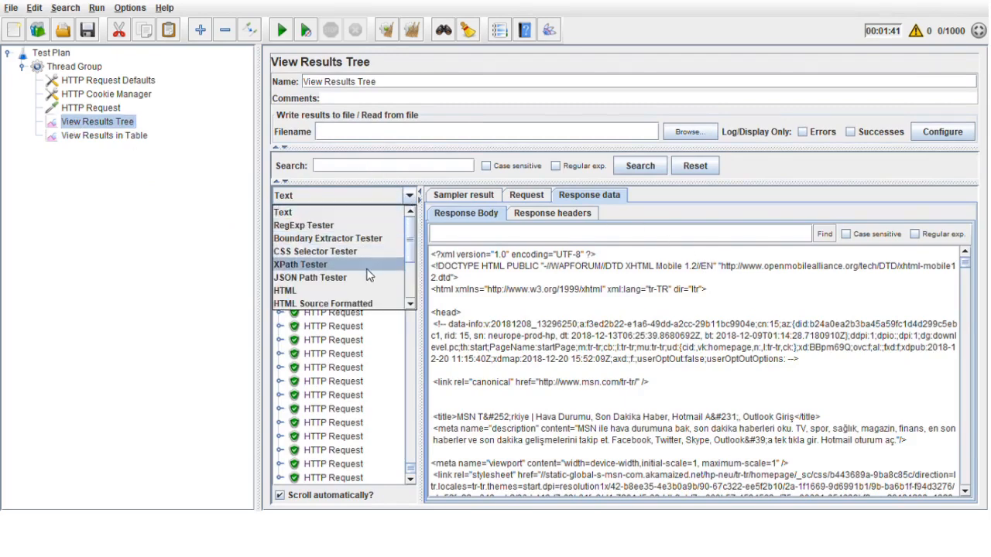
left_click(285, 291)
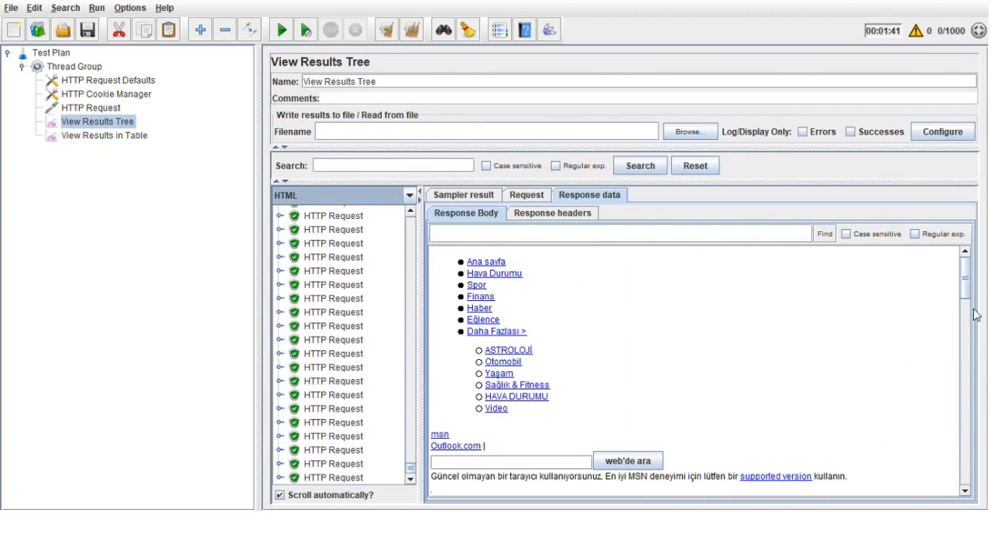
scroll("down", 3)
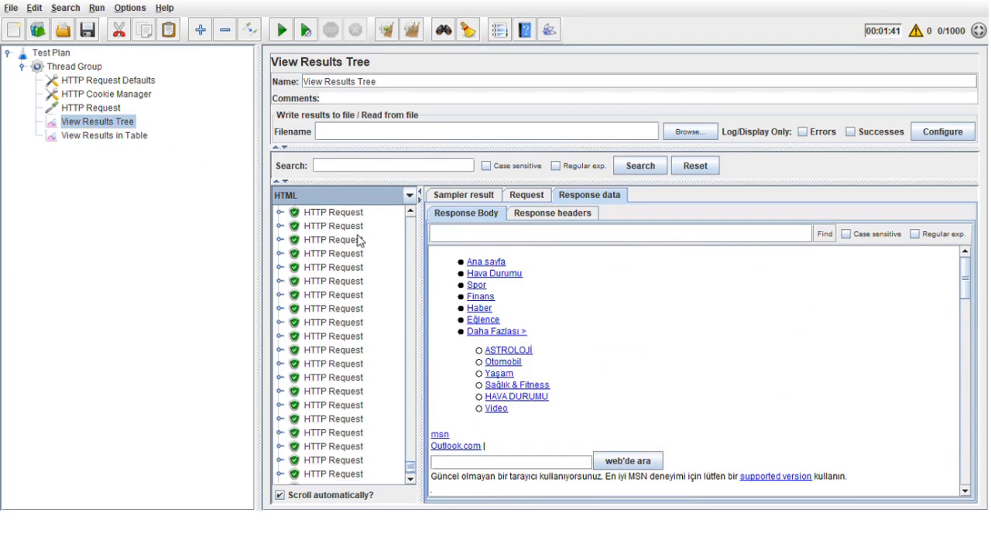
left_click(278, 226)
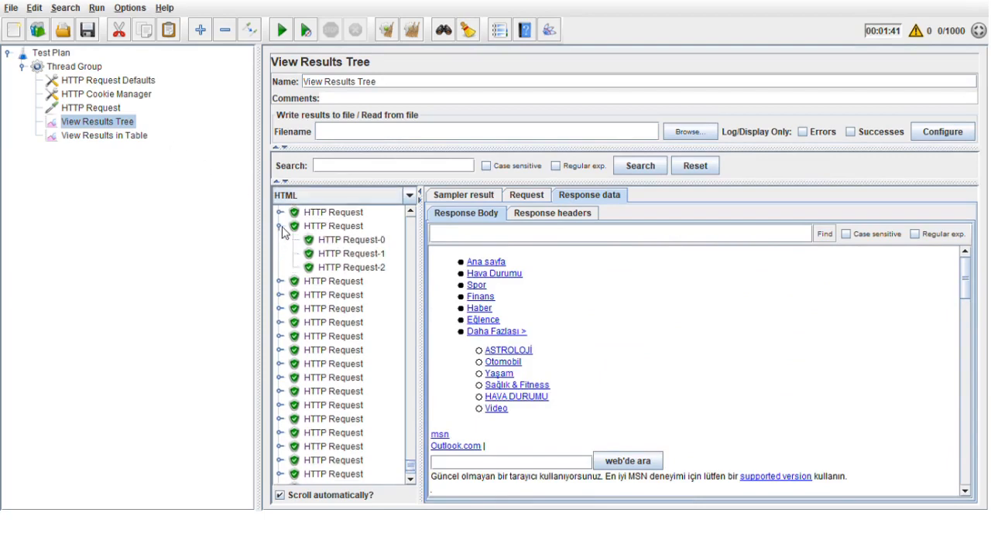
left_click(105, 137)
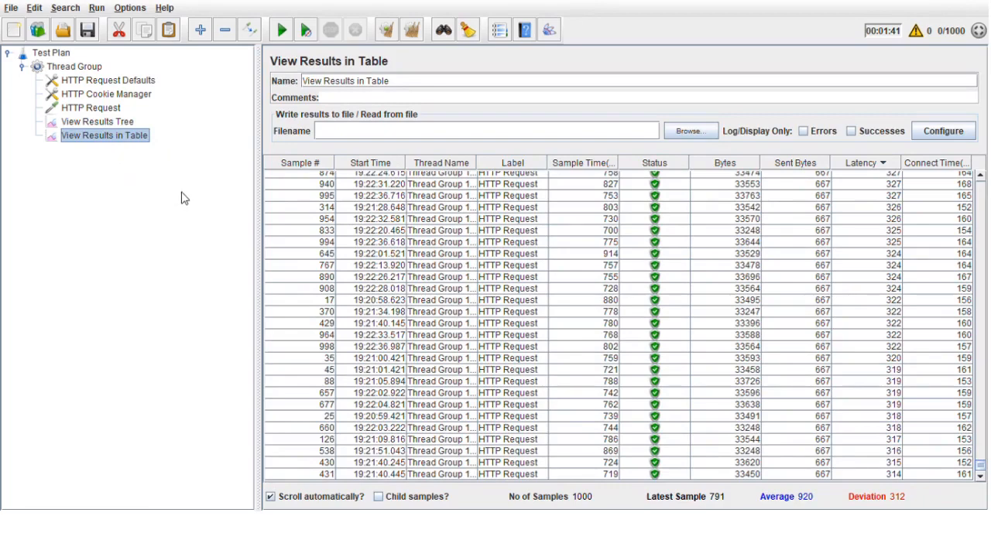
mouse_move(101, 84)
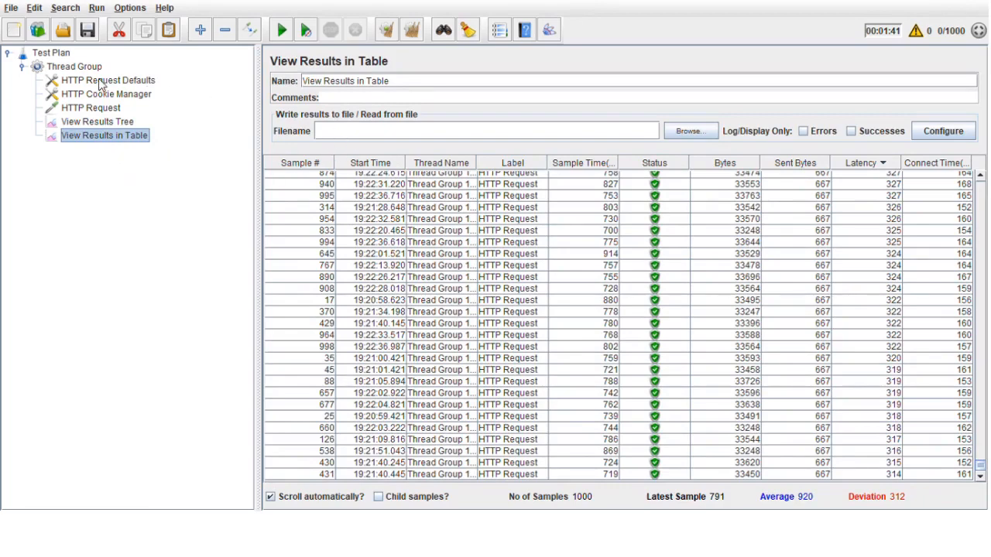
Raise the Thread Group to 2000 users and start a fresh run from the results table.
left_click(109, 80)
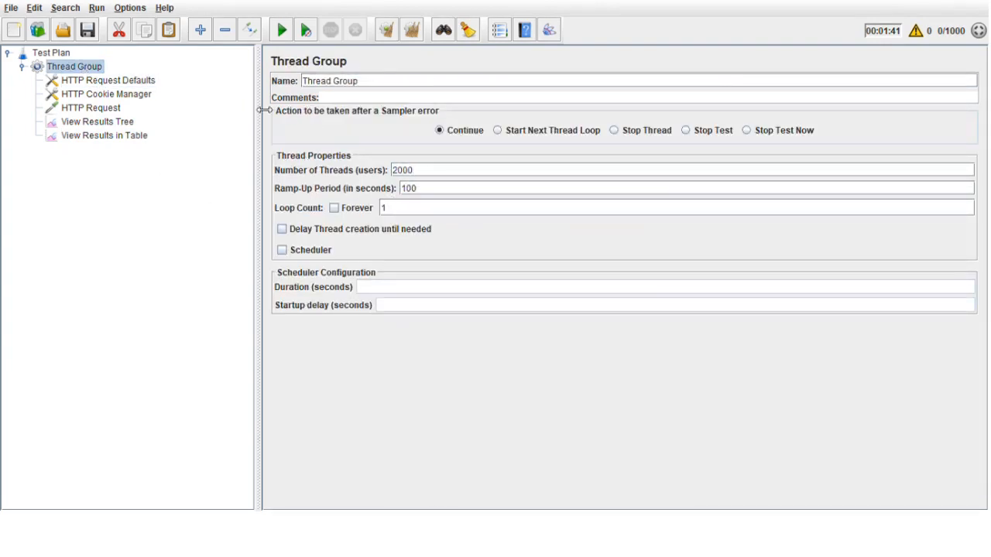
left_click(105, 136)
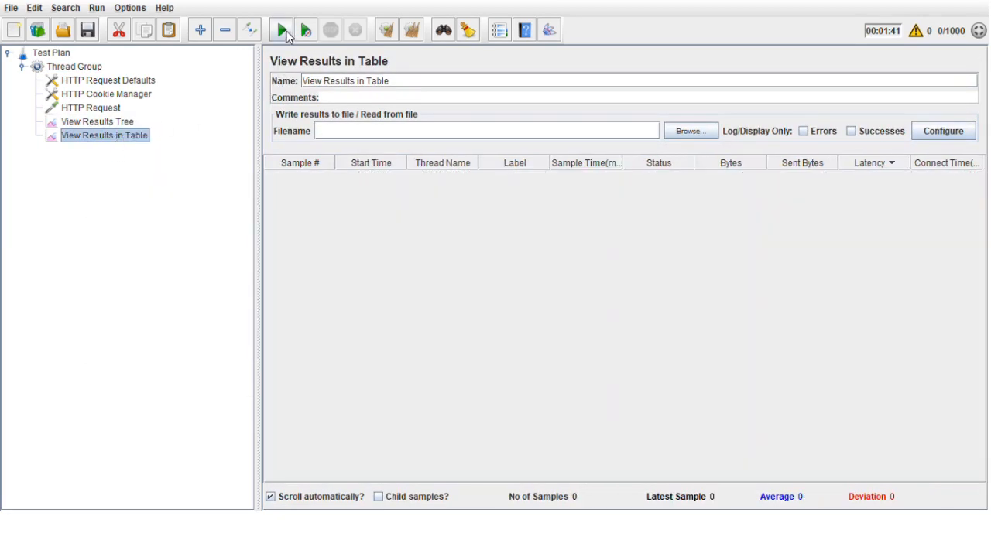
left_click(281, 29)
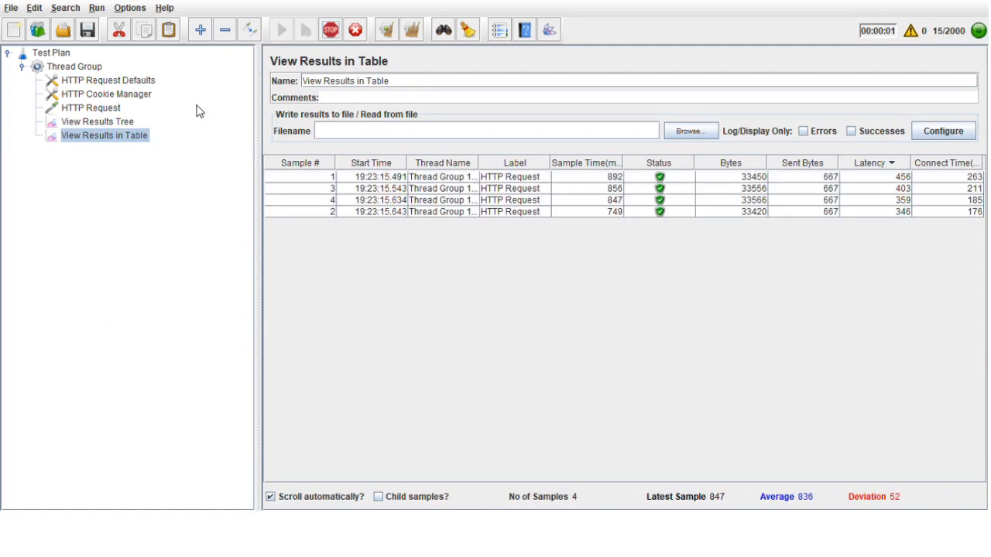